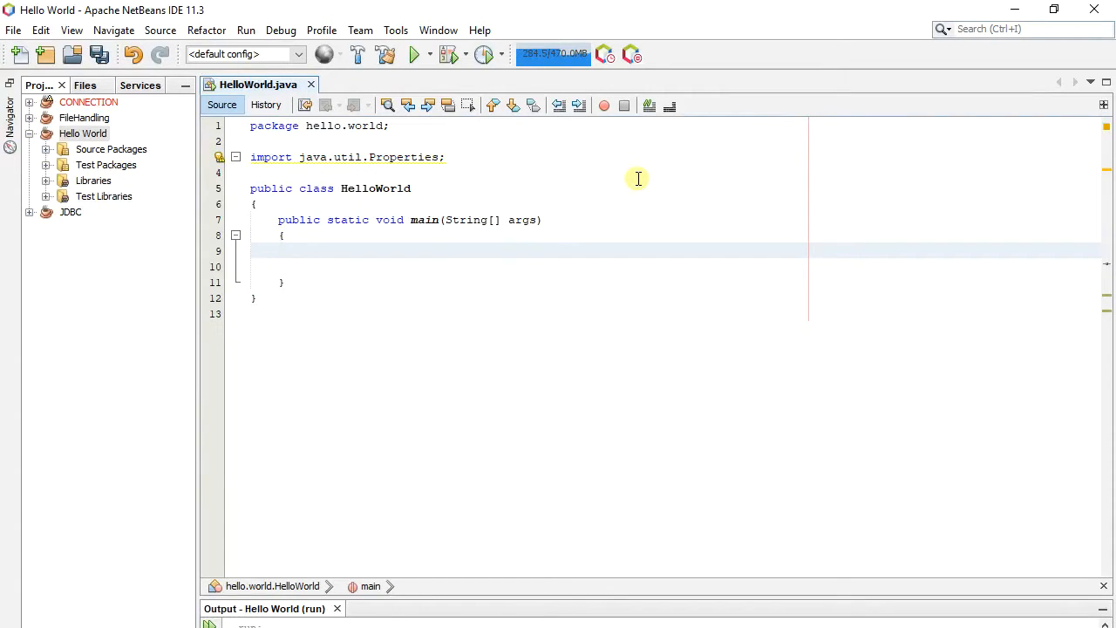
In main, declare Double value = null, print value.toString(), and run it
type("Double")
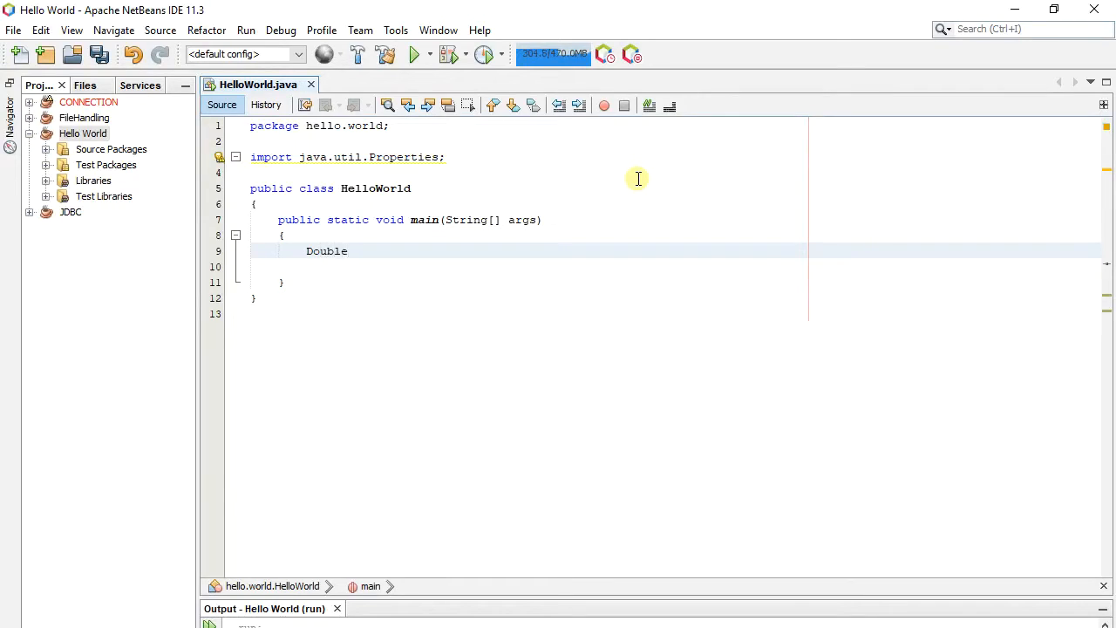
type("value")
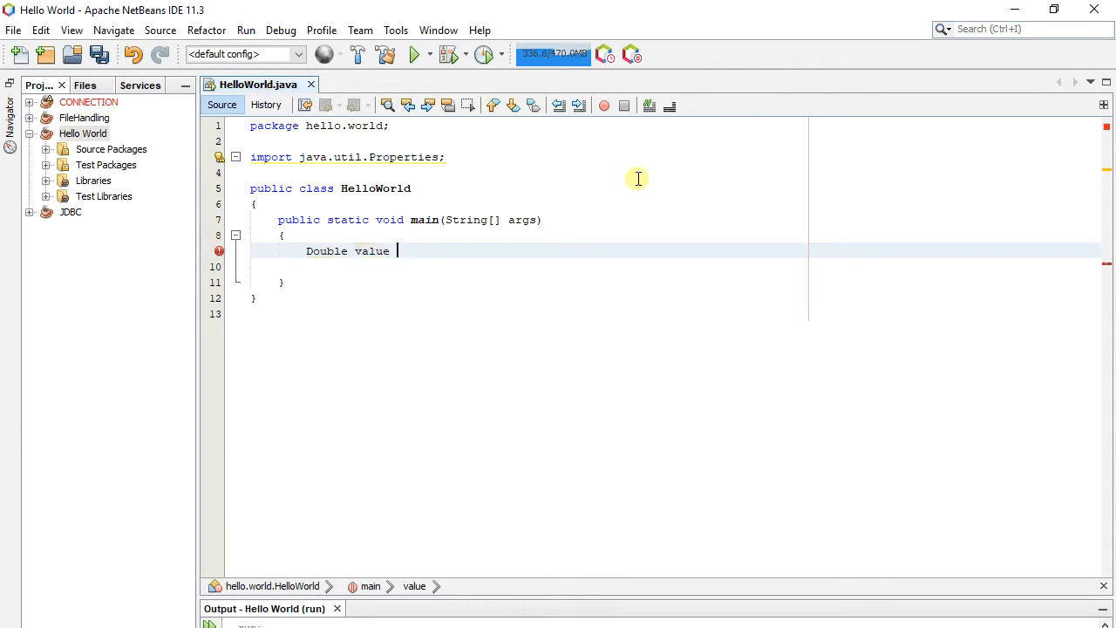
type("= null;")
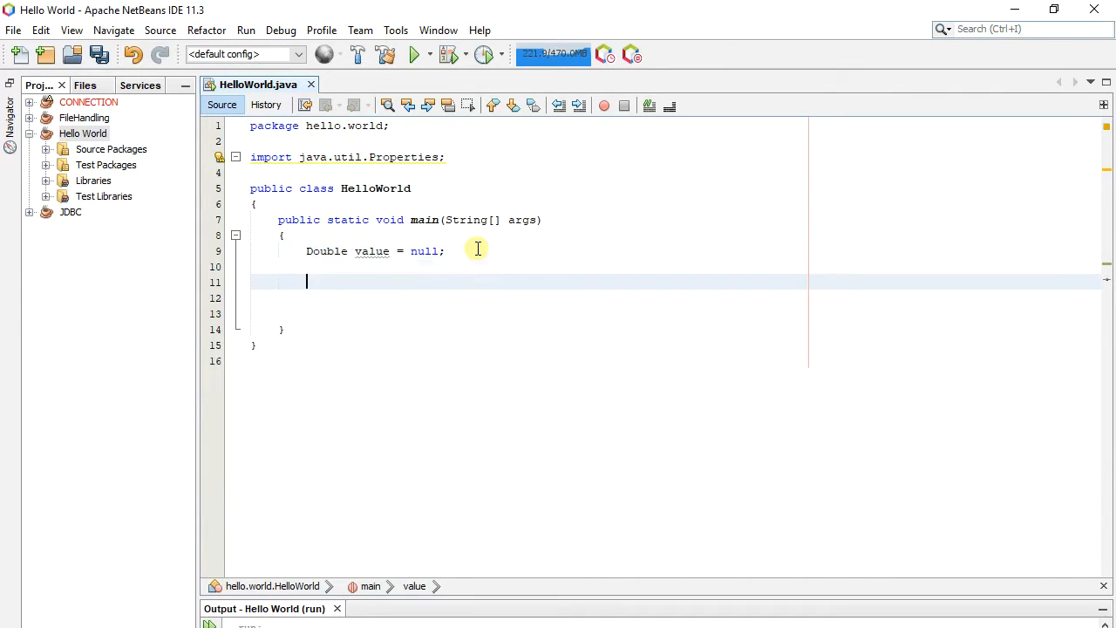
type("System.o")
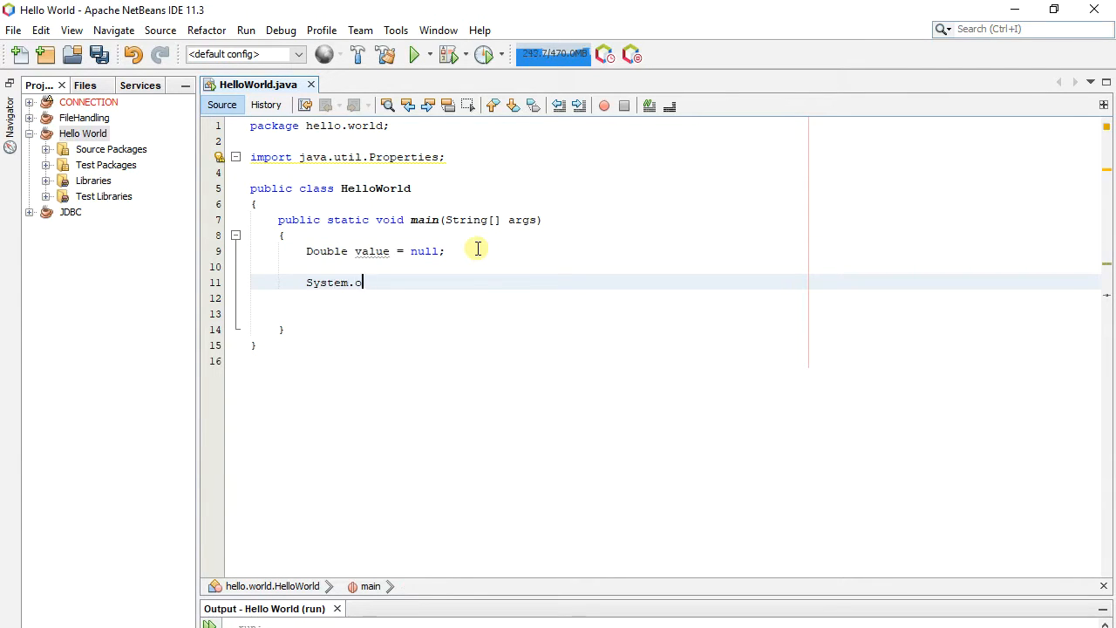
type("ut.print")
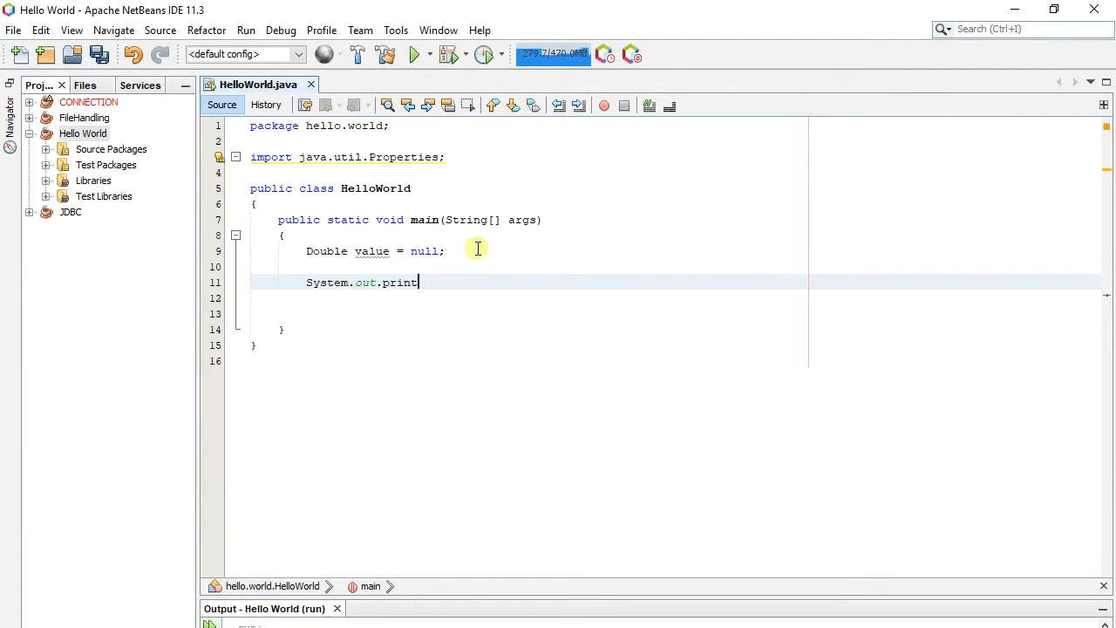
type("ln();")
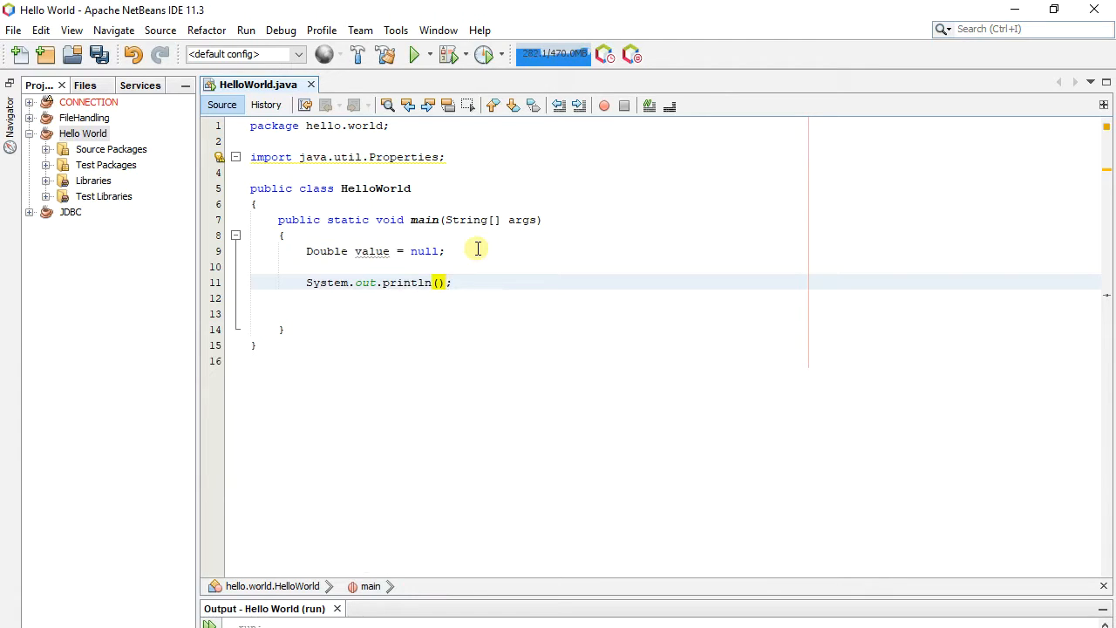
type("value.toString(")
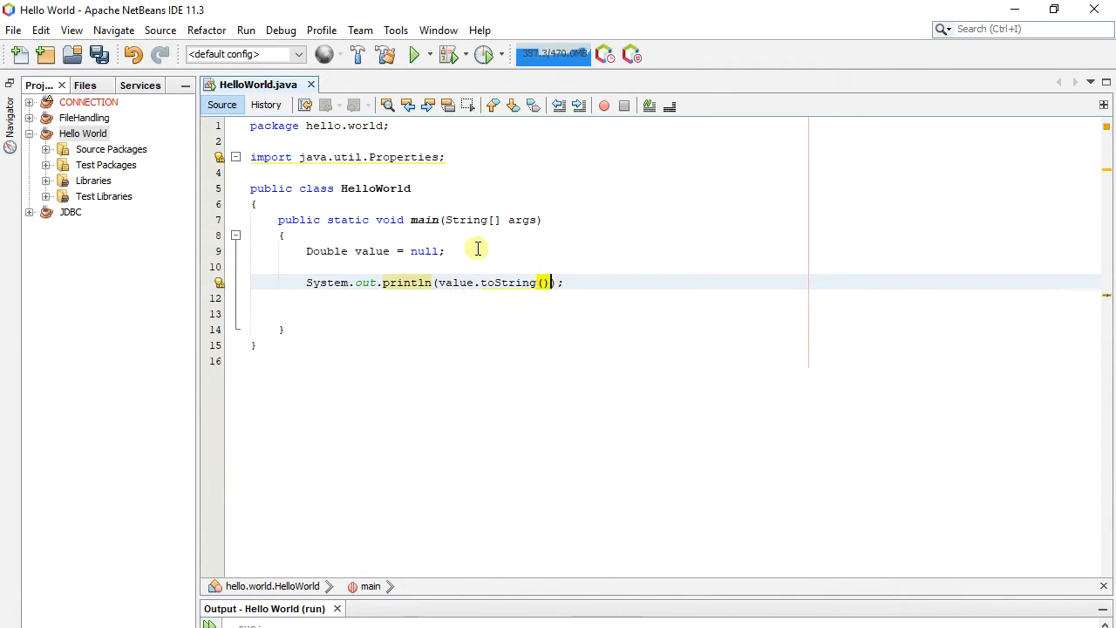
left_click(417, 54)
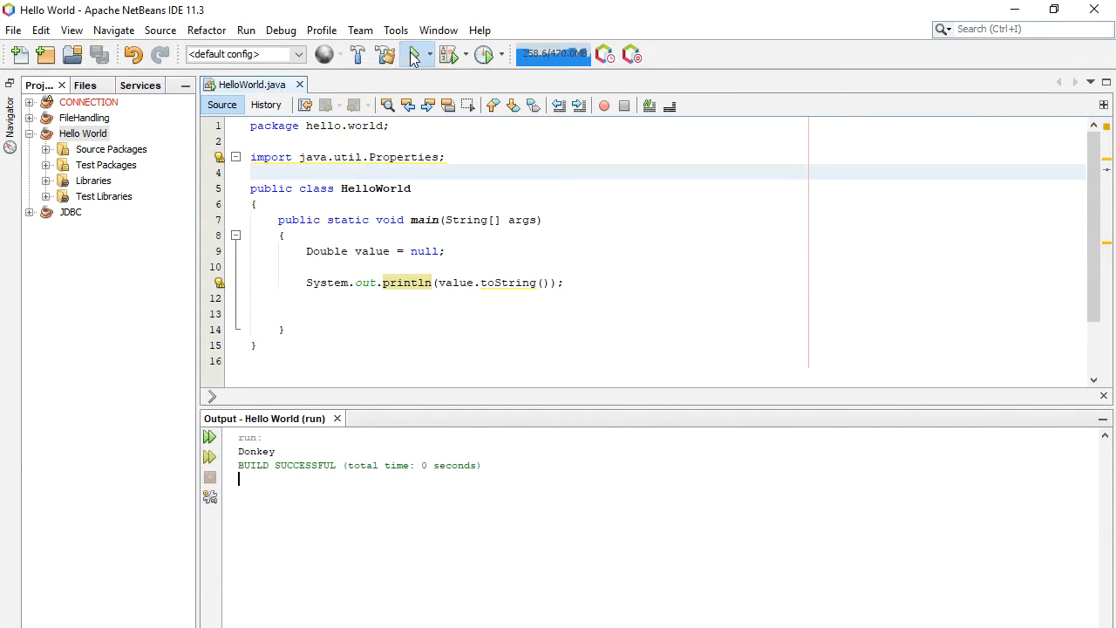
Run the project and get a NullPointerException at line 11 with a failed build
left_click(413, 54)
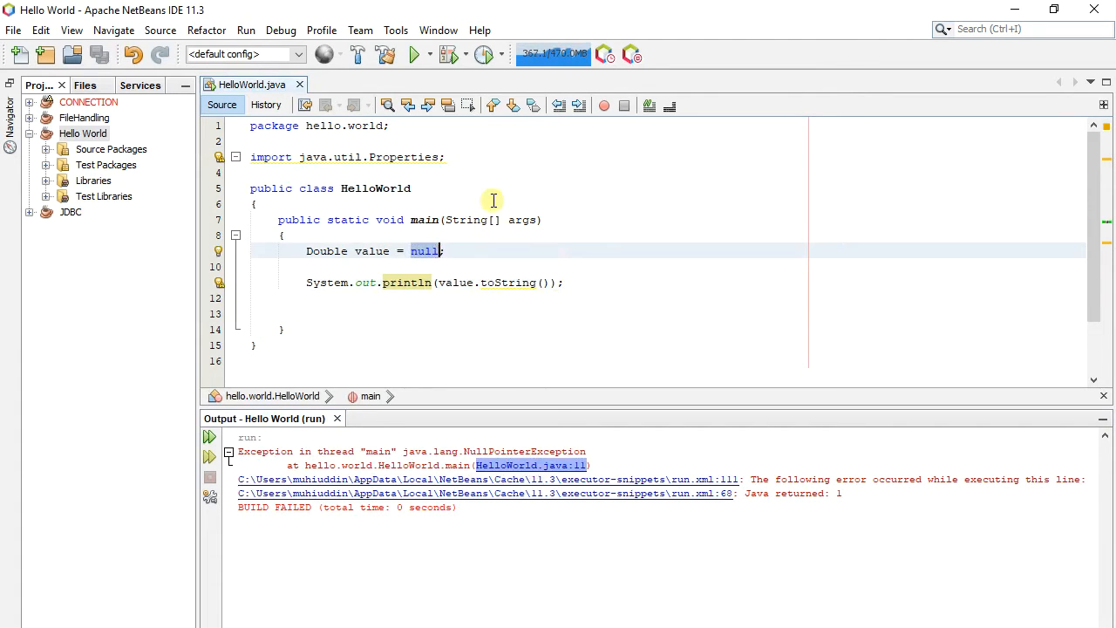
Initialise value to new Double(1.25) and run it to print 1.25
type("new Double(1.2")
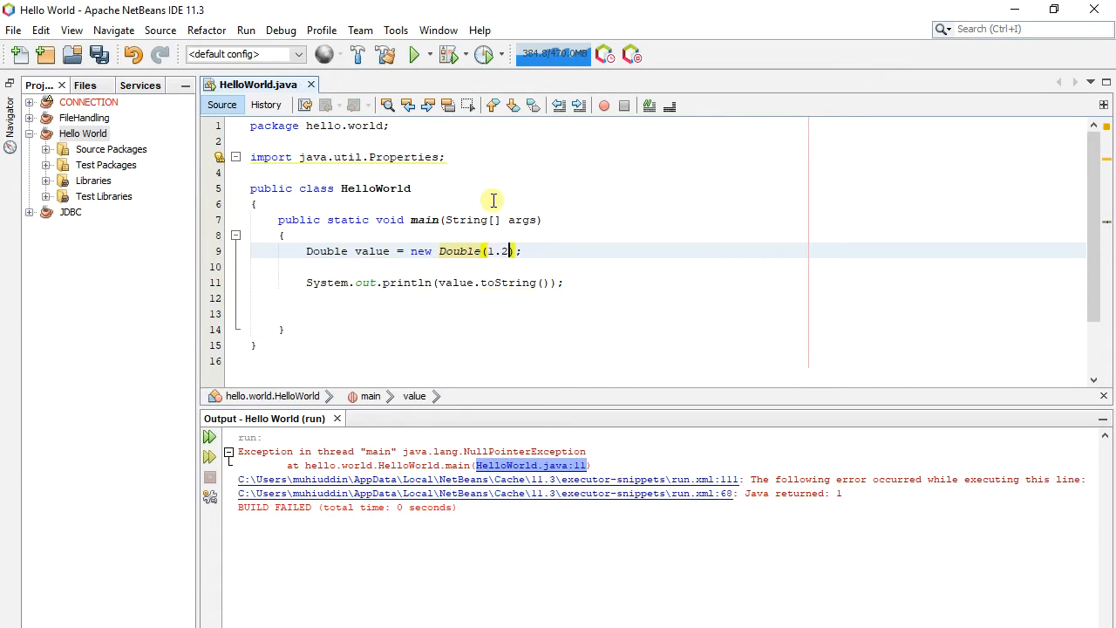
type("5")
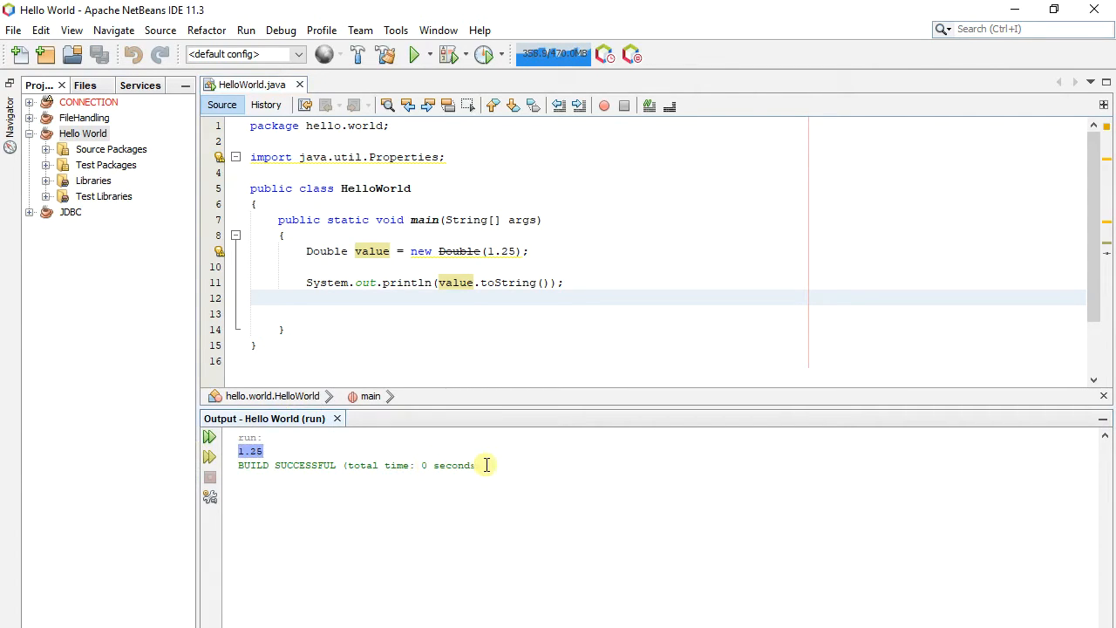
left_click(395, 568)
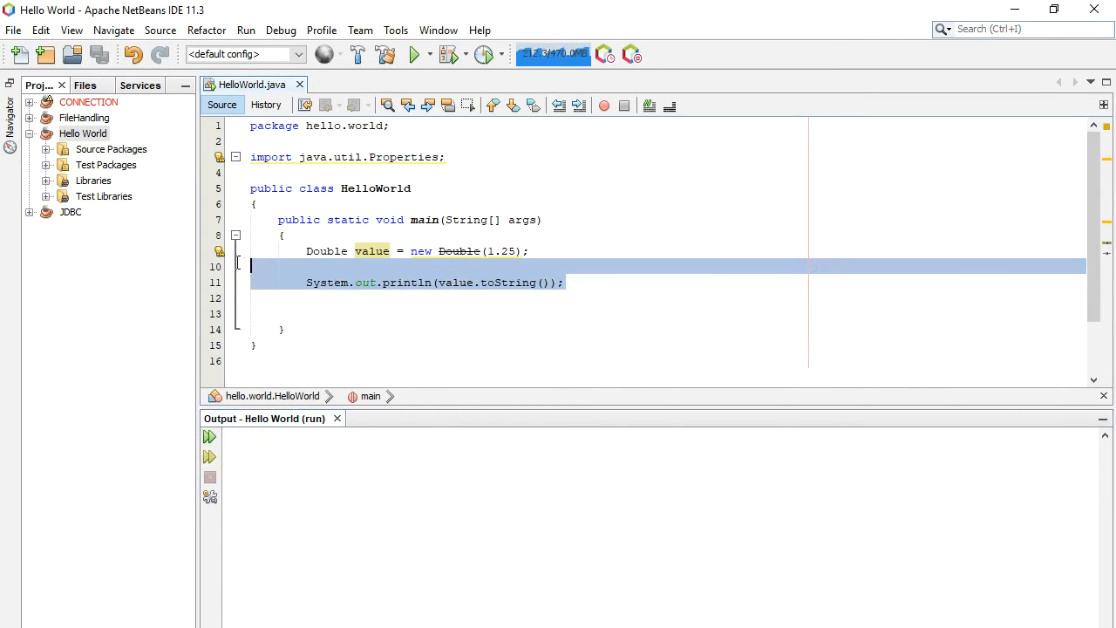
Delete main's code and declare a public static nested class Address below main
key("Delete")
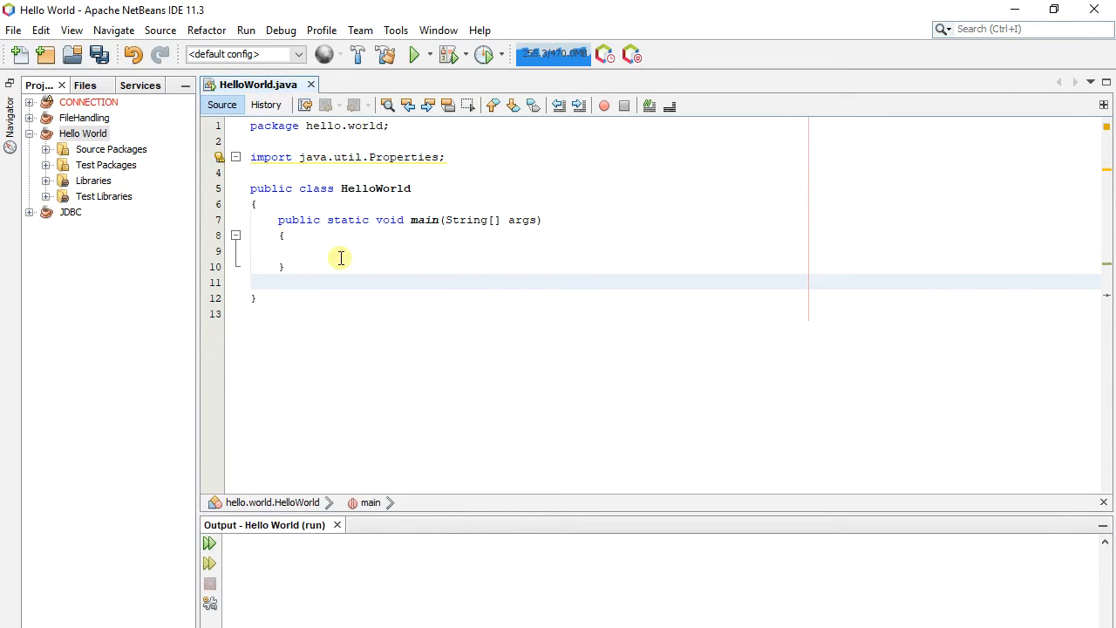
type("public static Ad")
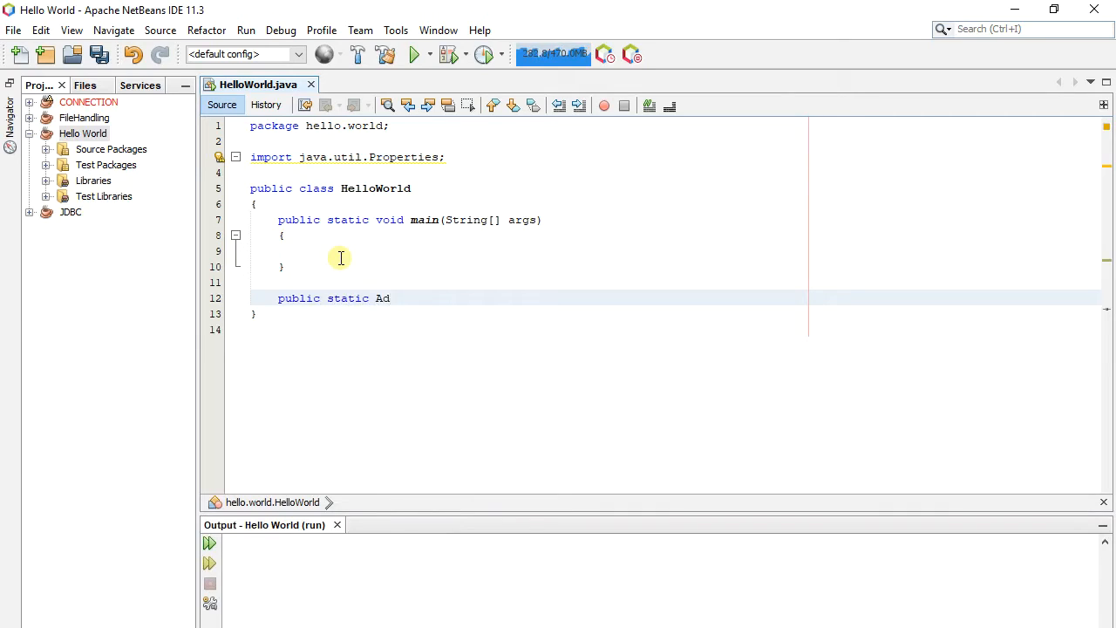
type("class Adddr")
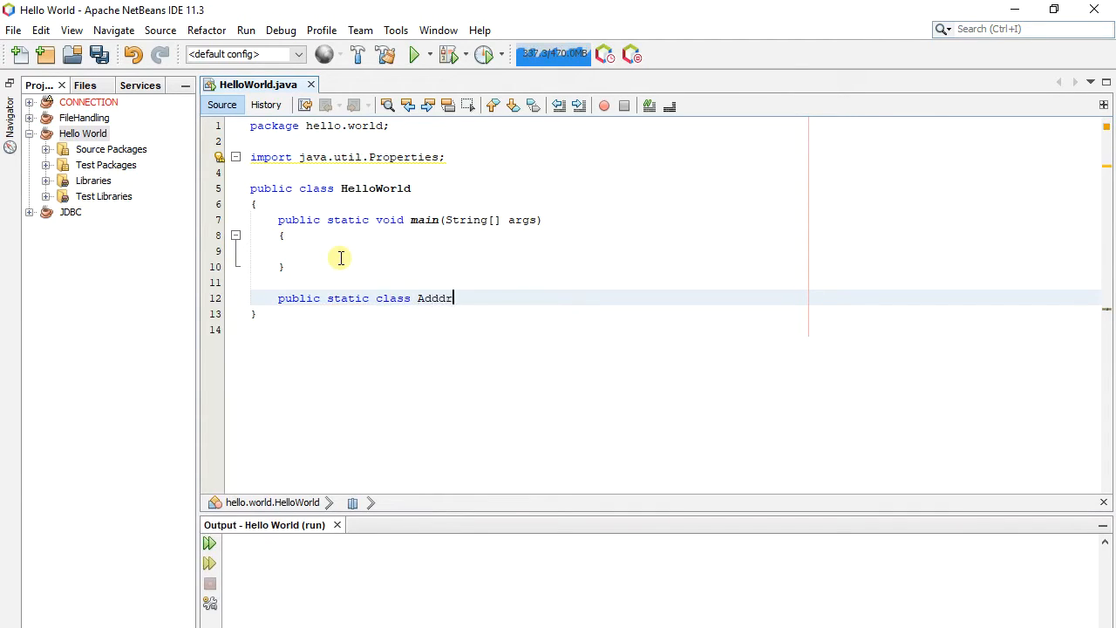
type("ess")
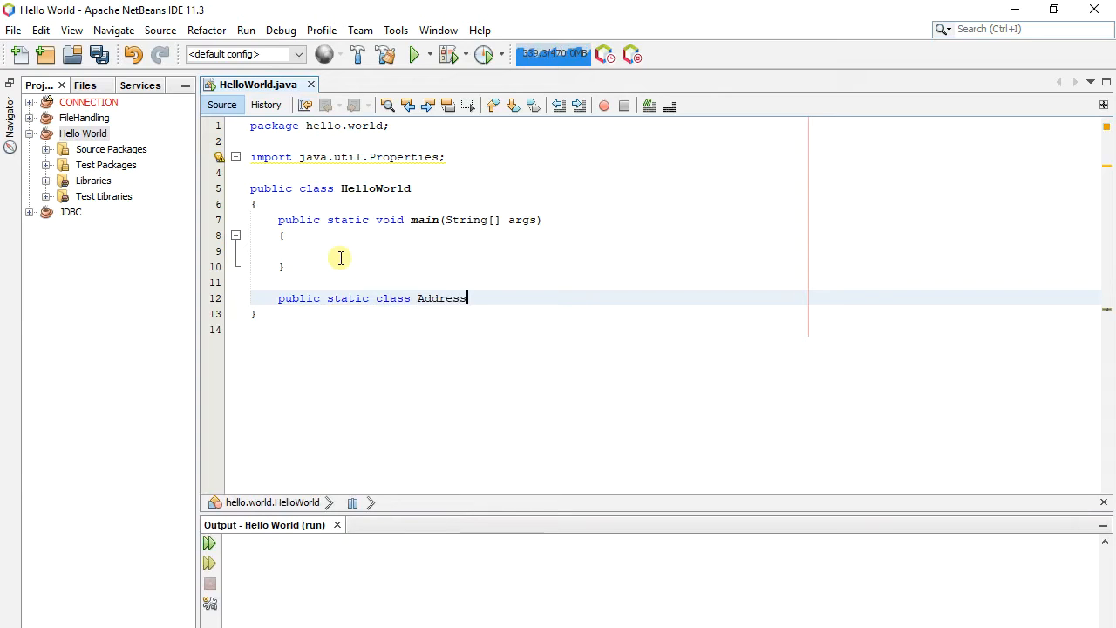
type("{")
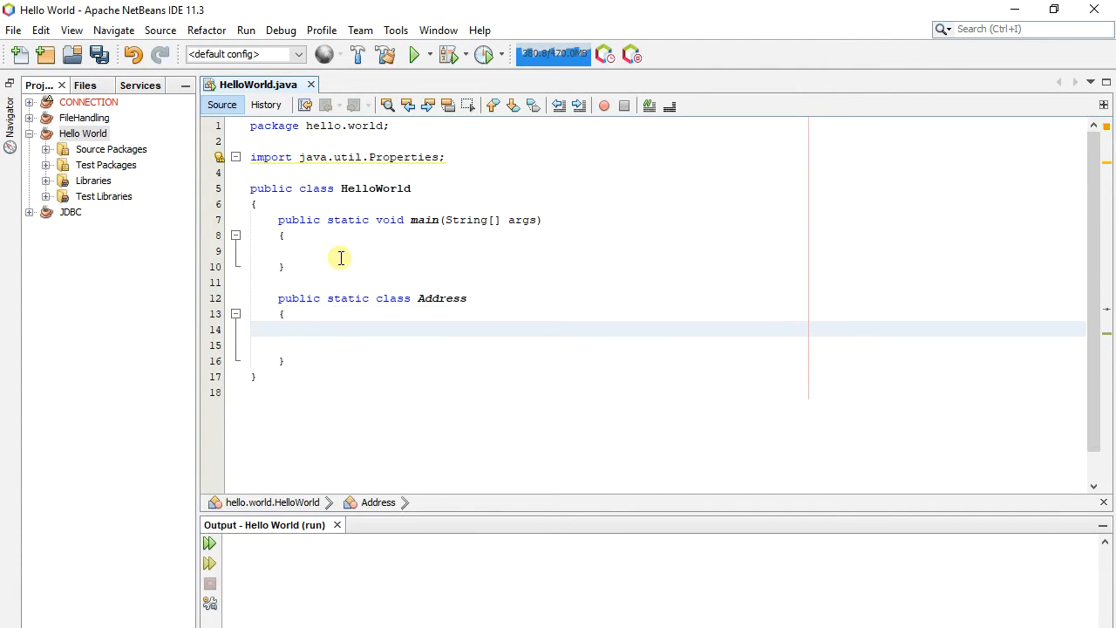
Add a String city = null field and a getCity() getter returning this.city
type("String")
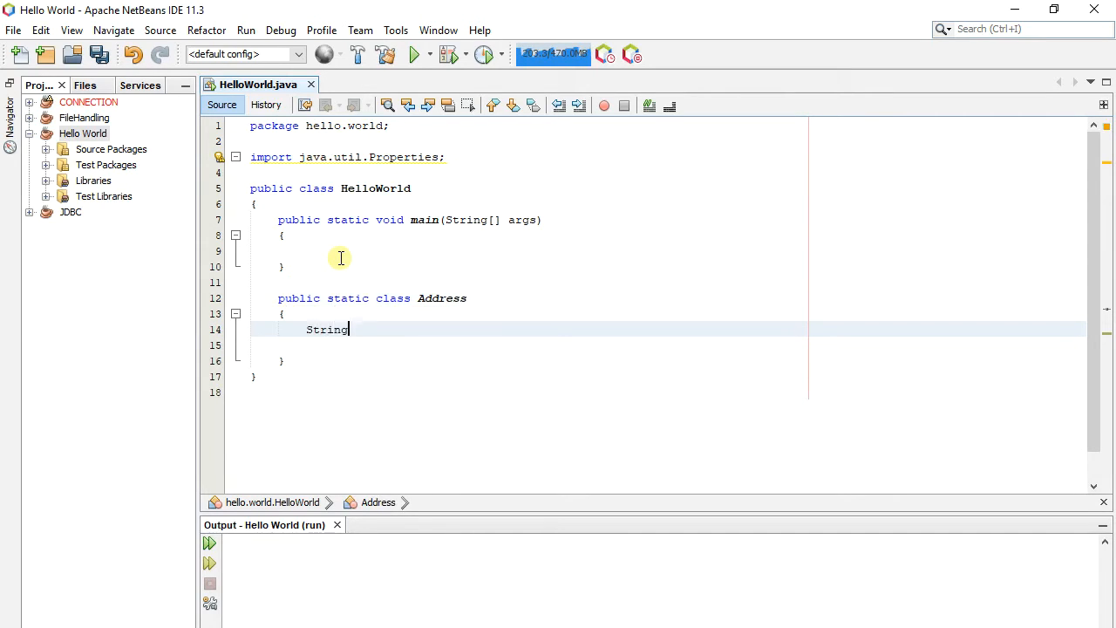
type("cit")
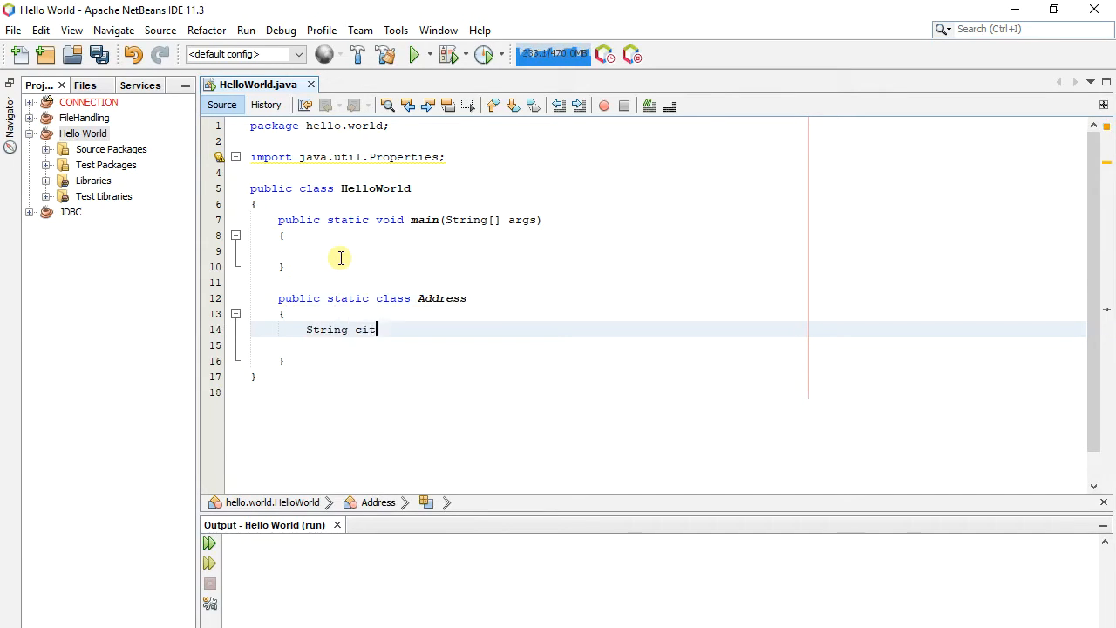
type("y = null;")
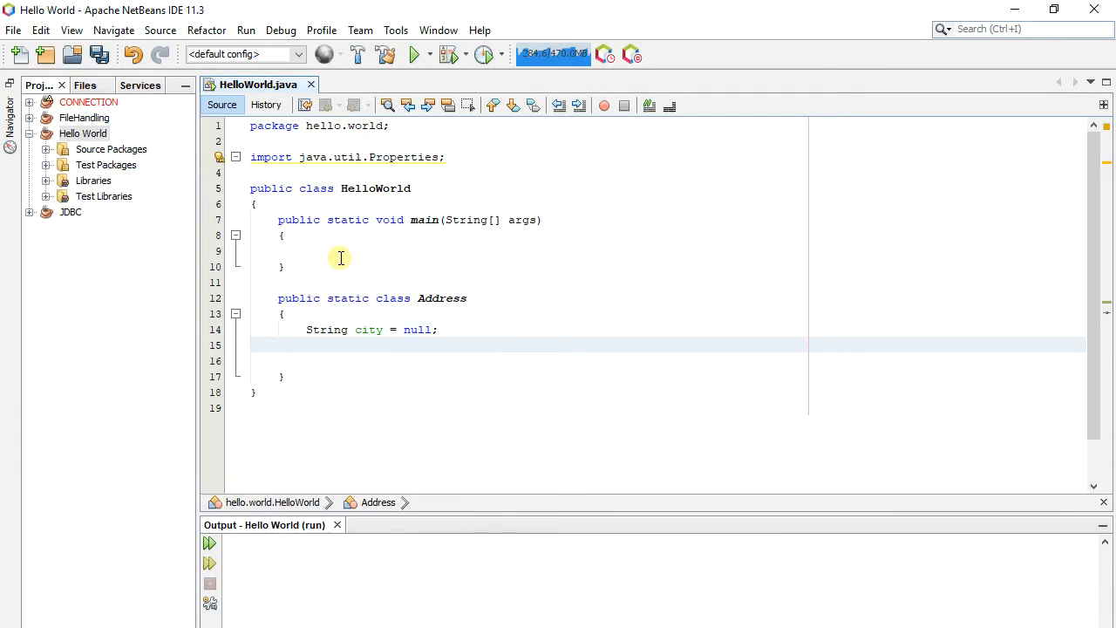
type("public")
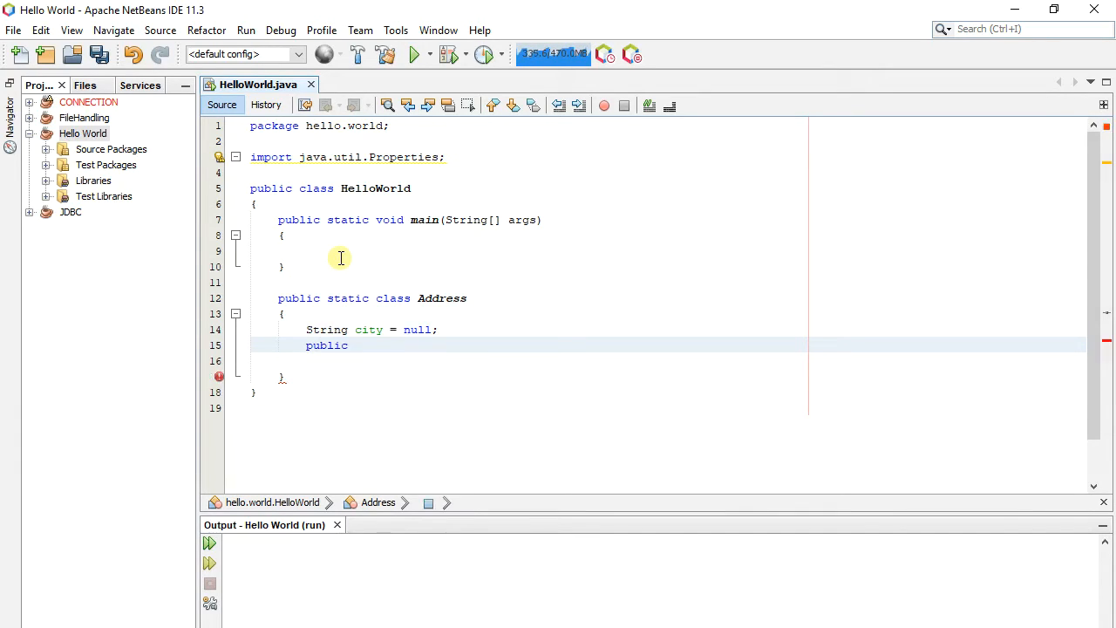
type("String")
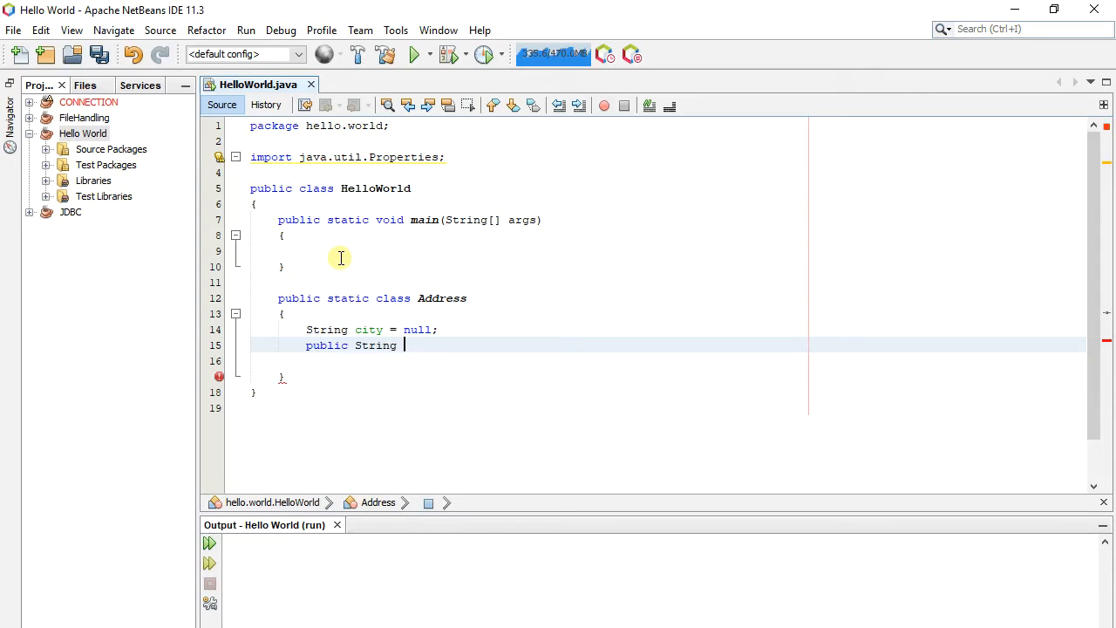
type("getCi")
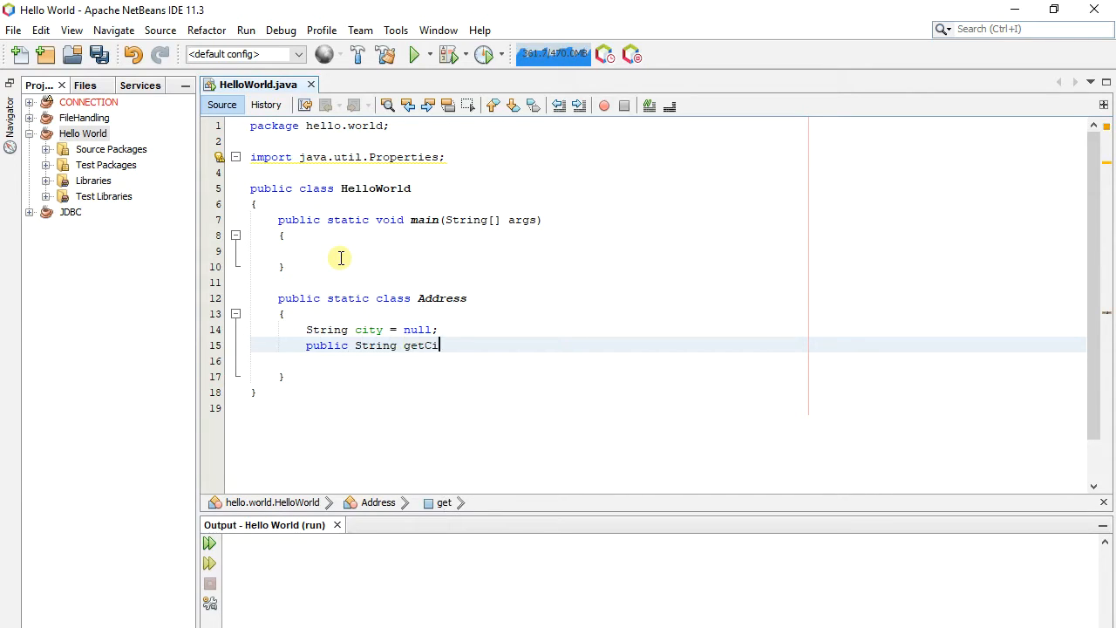
type("ty()")
type("{")
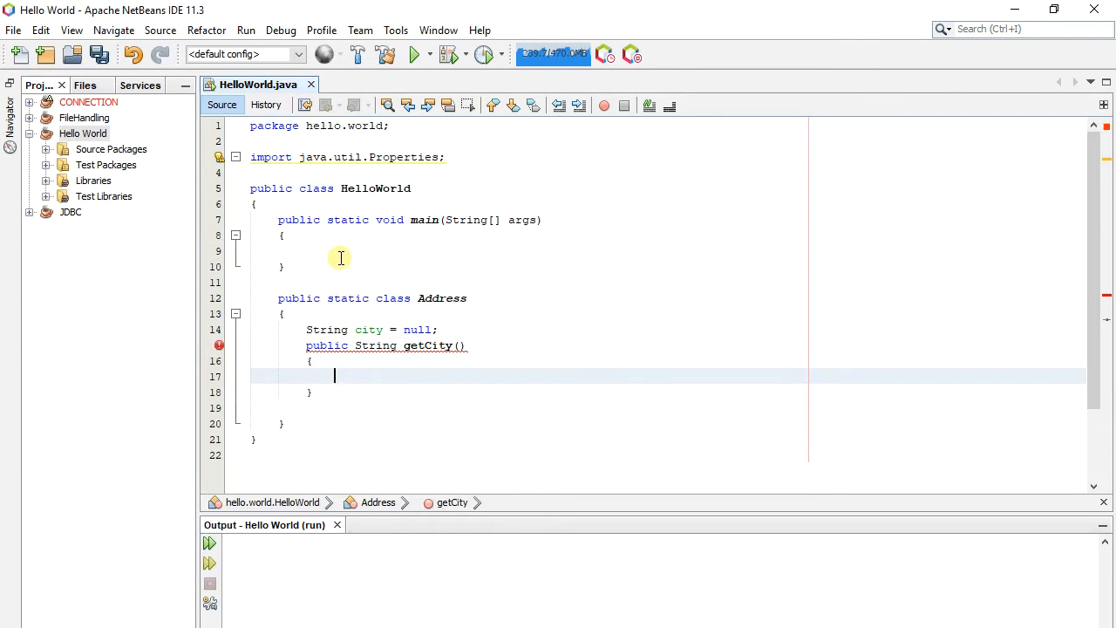
type("return thi")
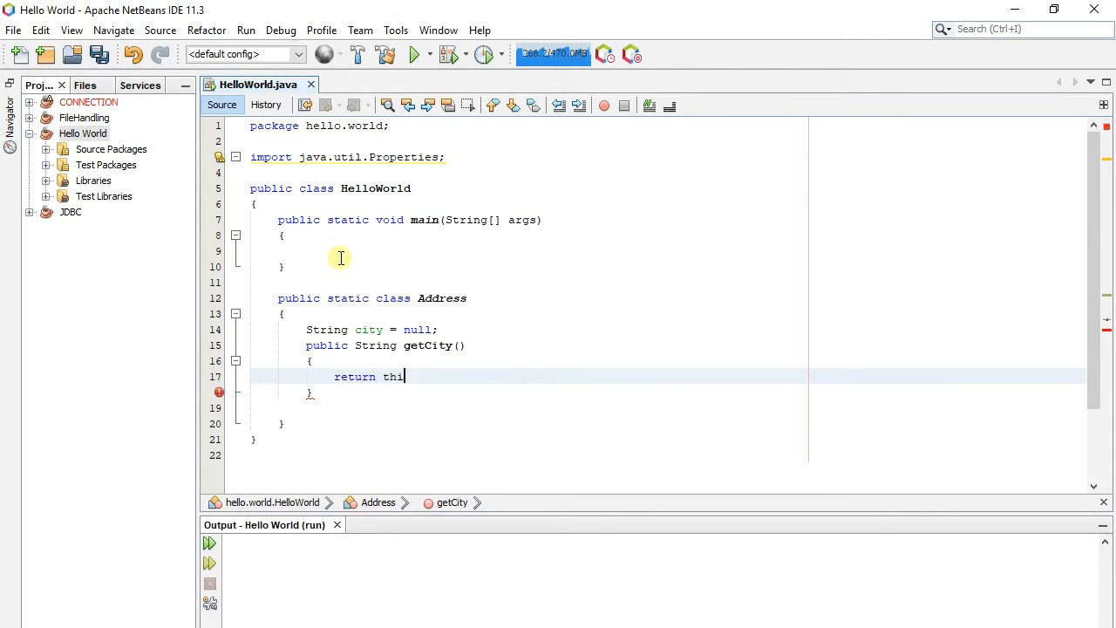
type("s.city;")
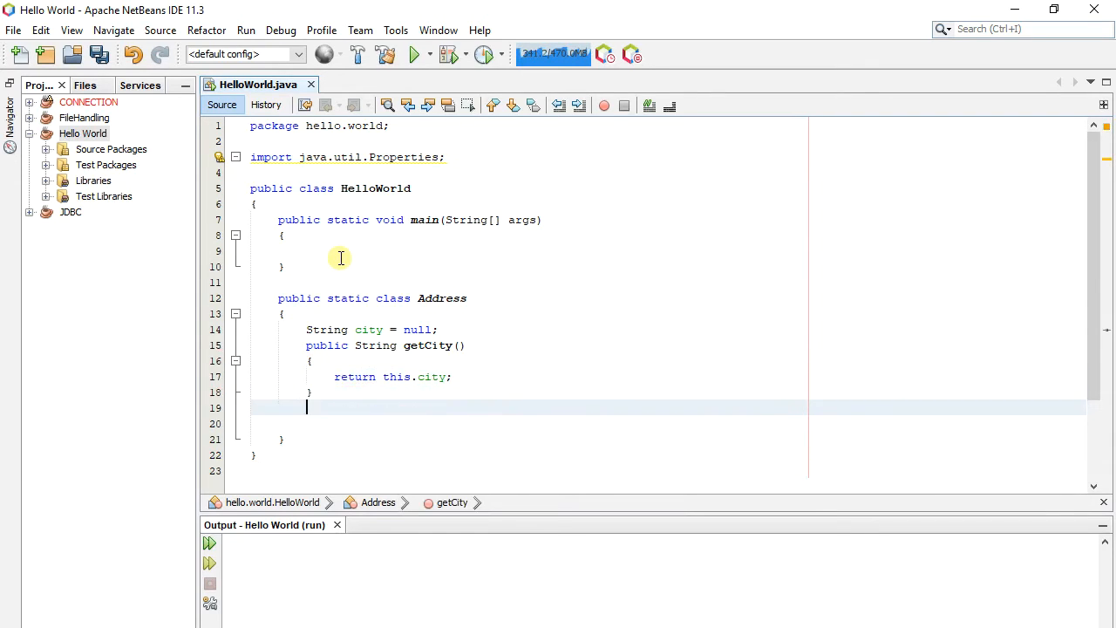
Add a public void setString(String city) method that assigns this.city = city
type("public")
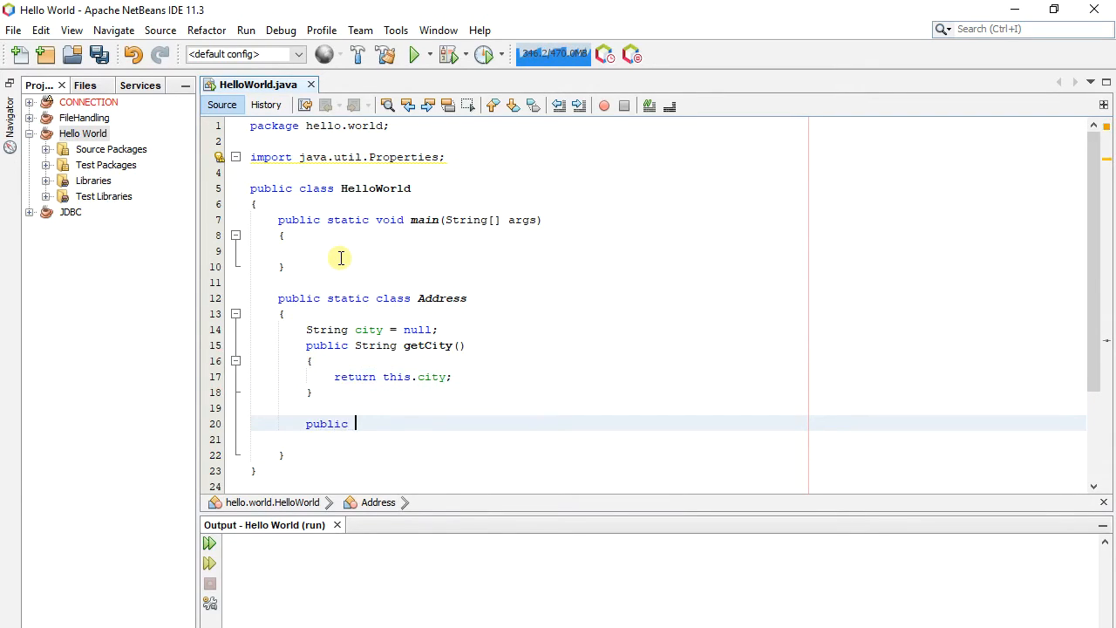
type("void set")
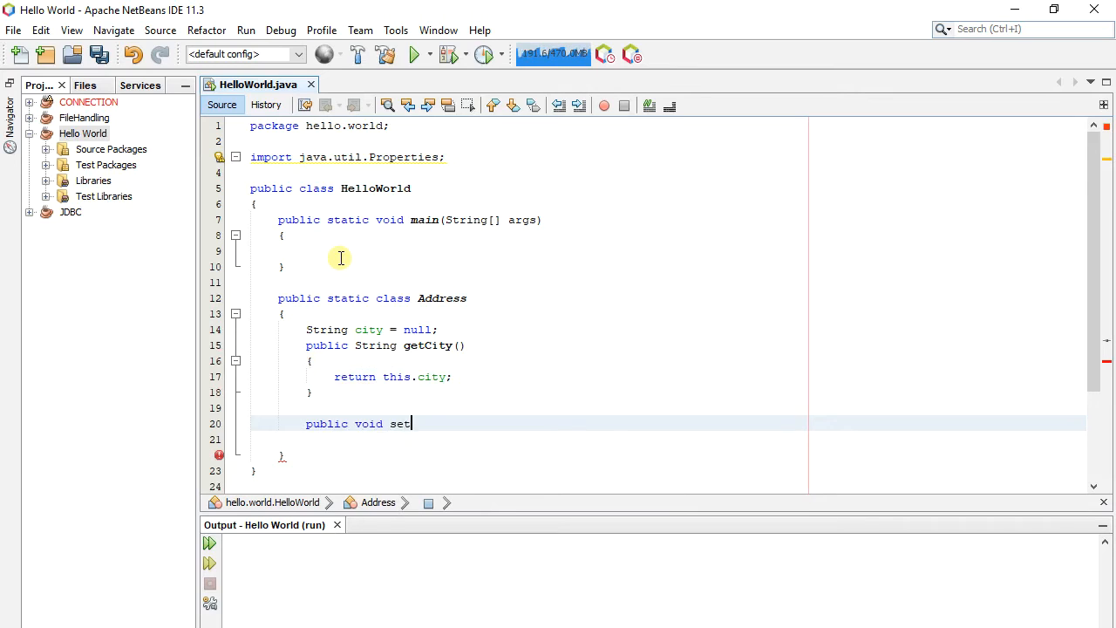
type("Strn")
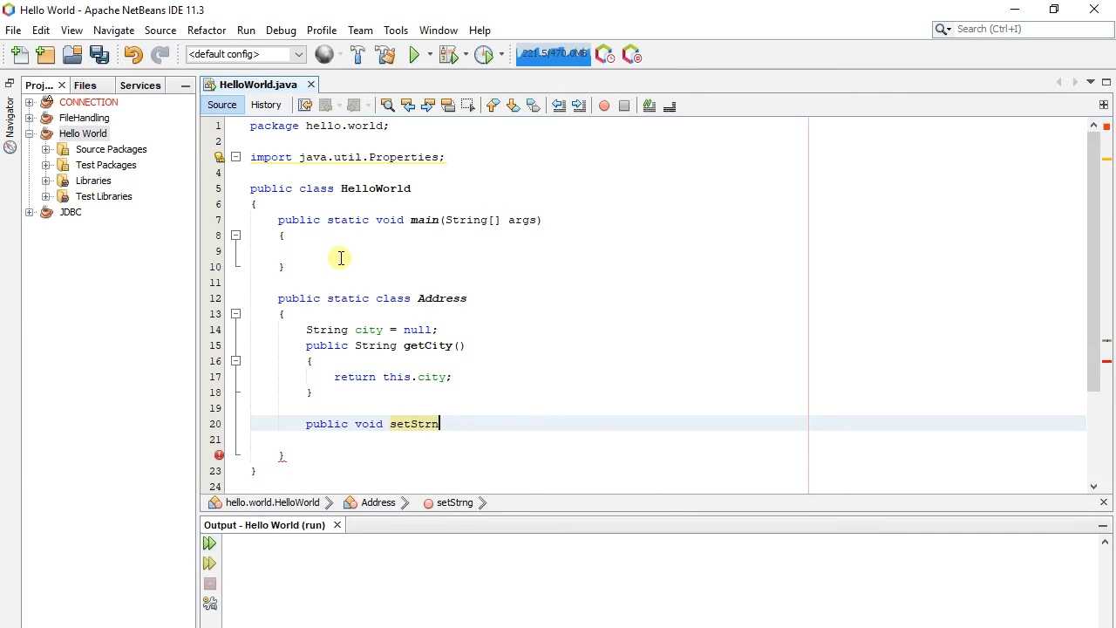
type("ing(String city")
left_click(667, 440)
type("{")
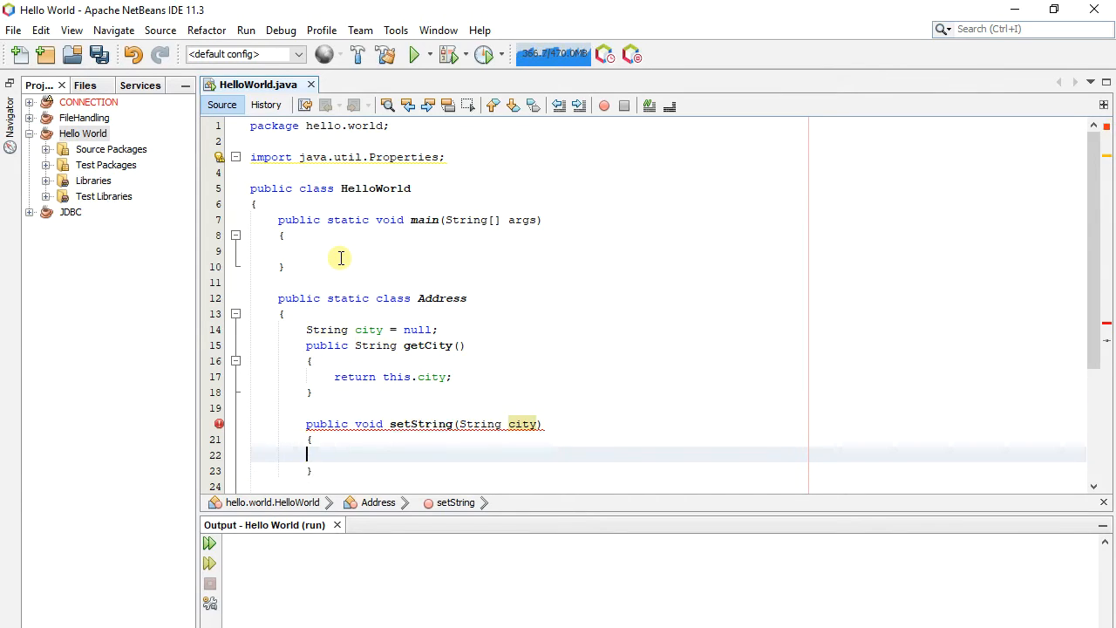
type("this.city = city;")
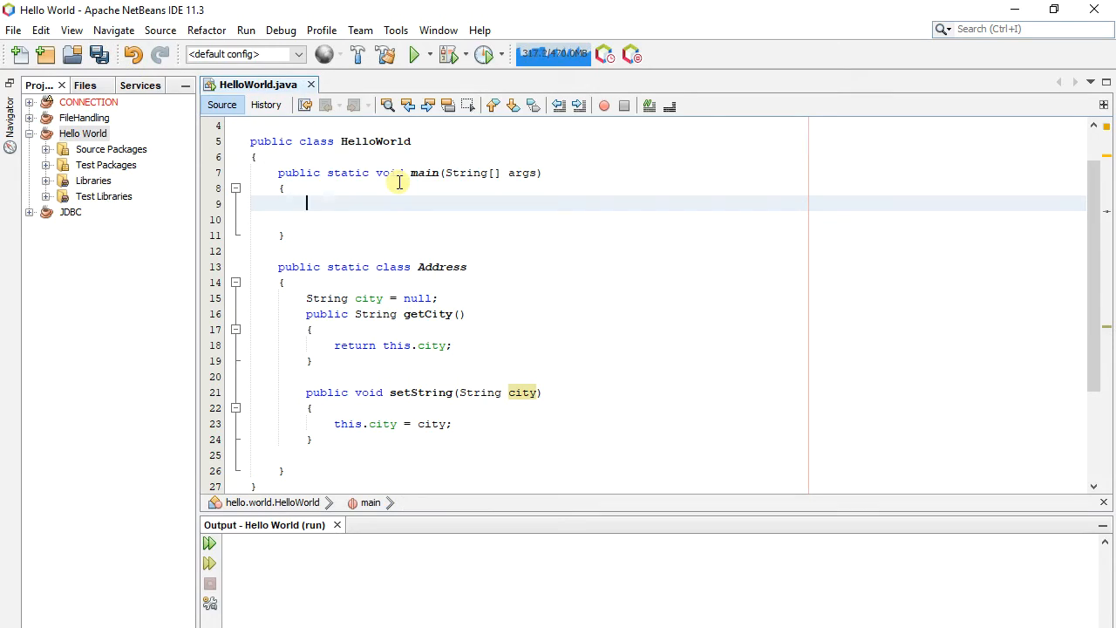
In main, declare Address address = null and print address.getCity()
type("Address address")
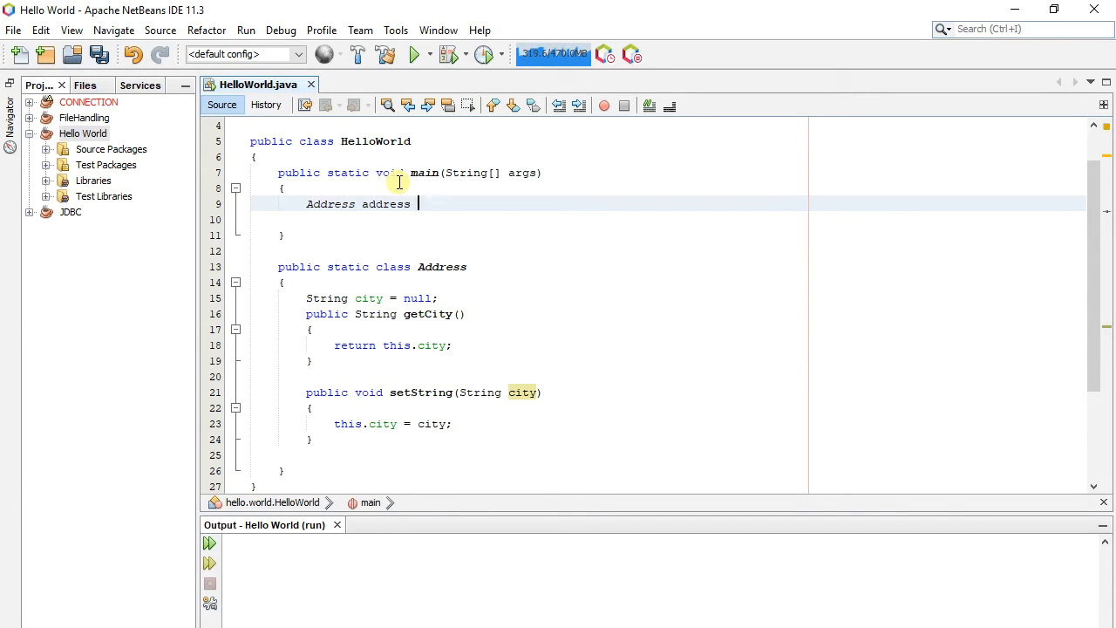
type("= null;")
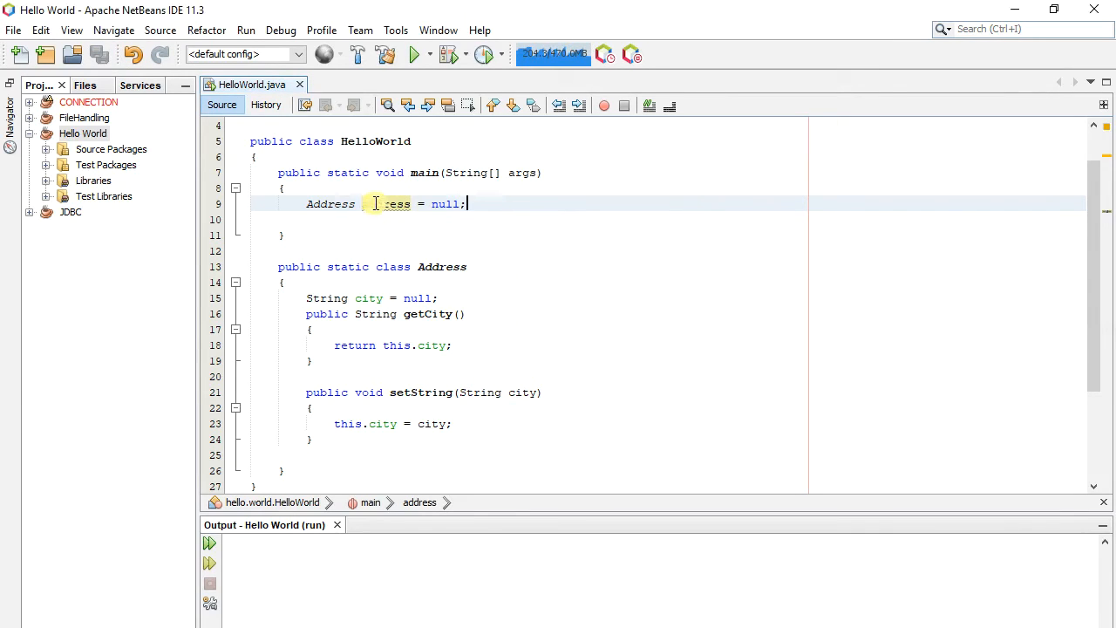
left_click(523, 204)
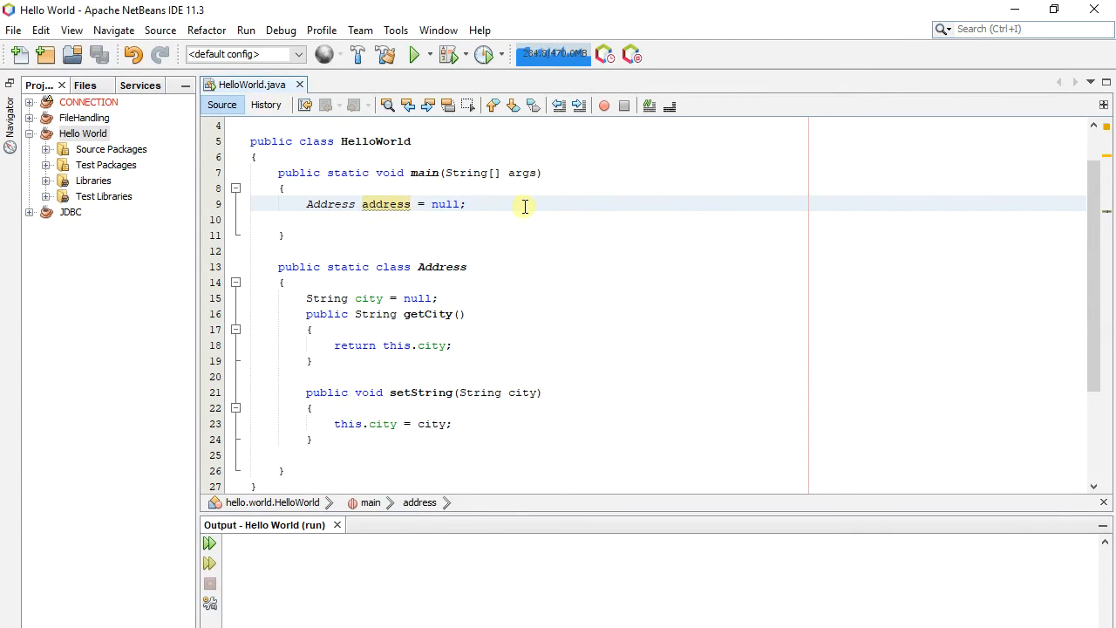
type("System.ou")
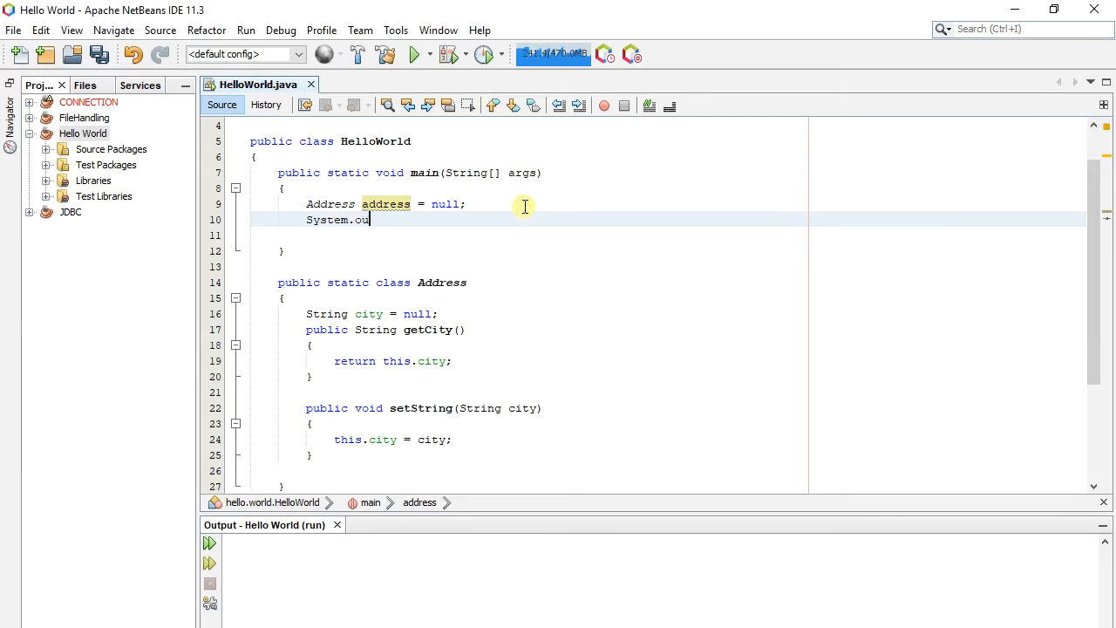
type("t.println")
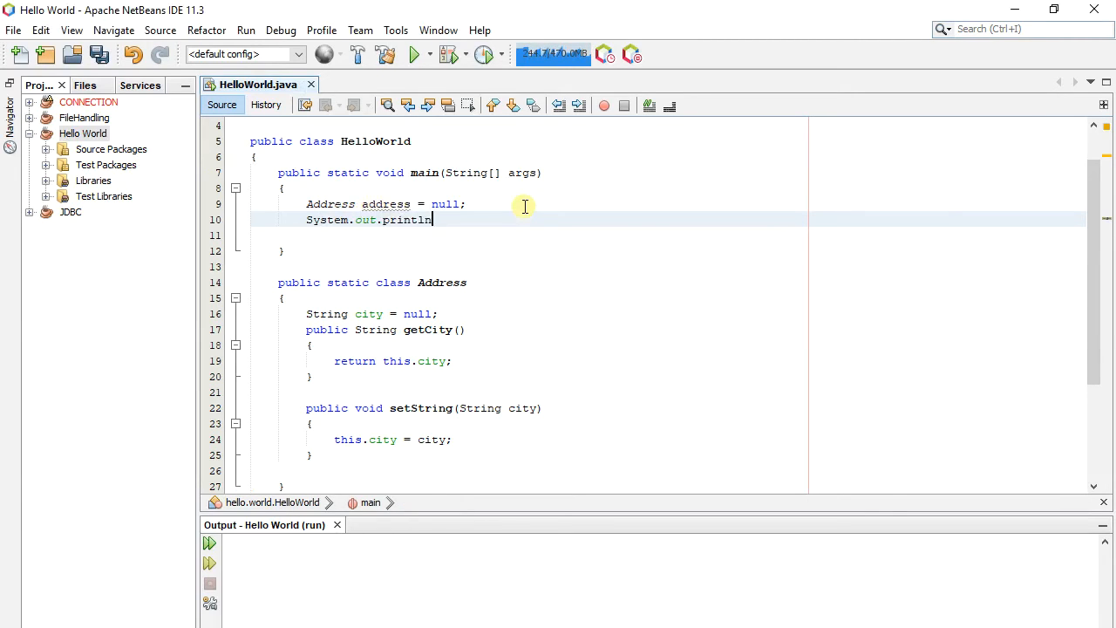
type("(address.);")
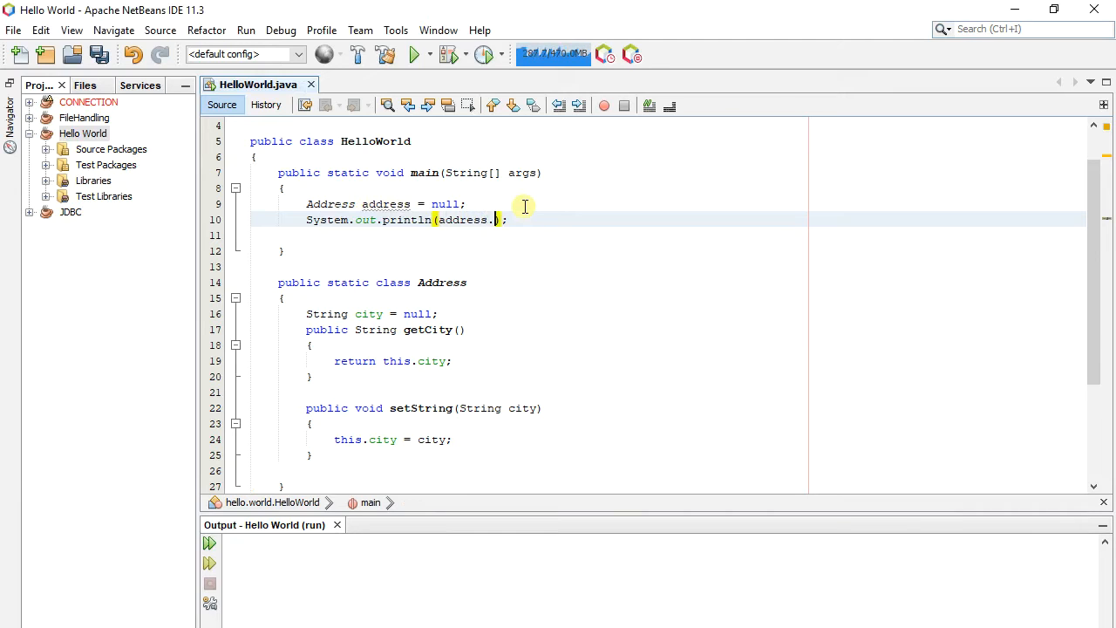
type("getCity(")
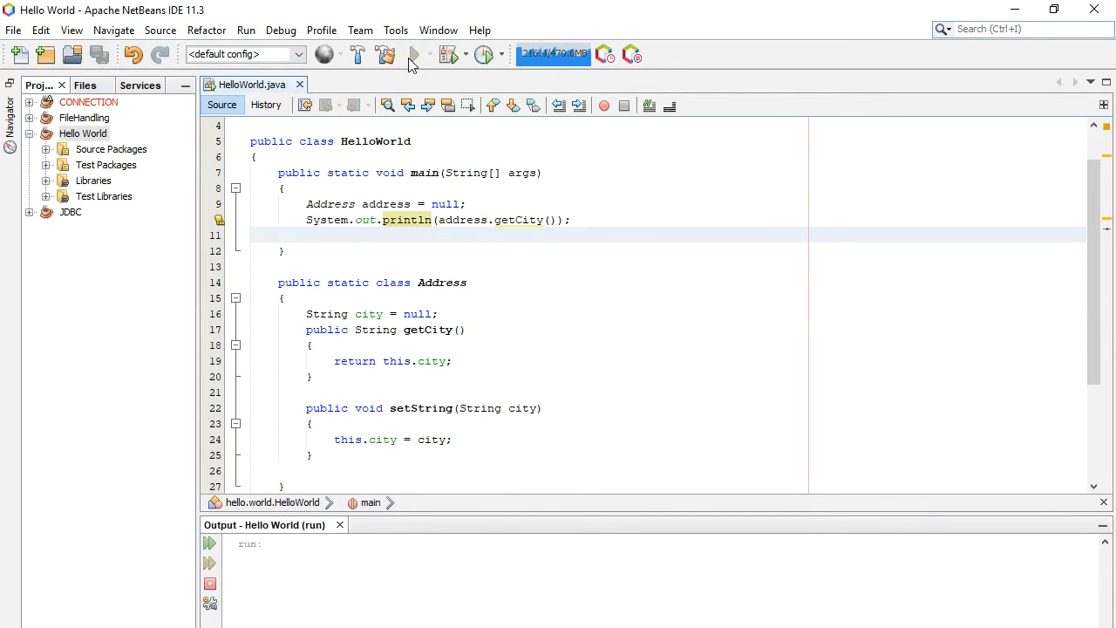
Run the project, hitting a NullPointerException at line 10 with BUILD FAILED
left_click(414, 54)
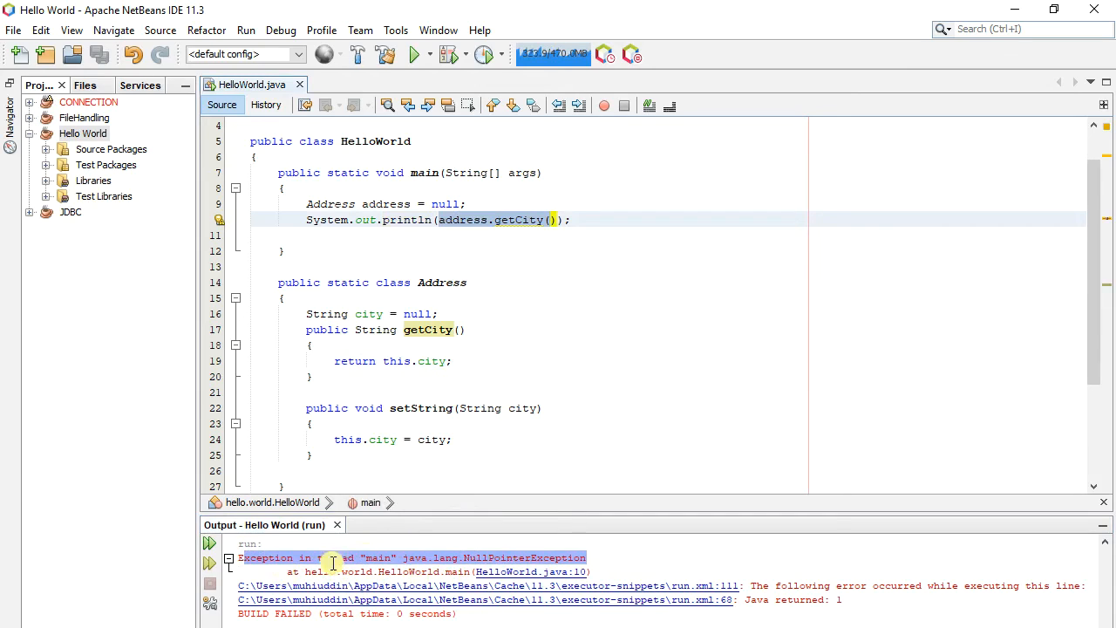
left_click(467, 328)
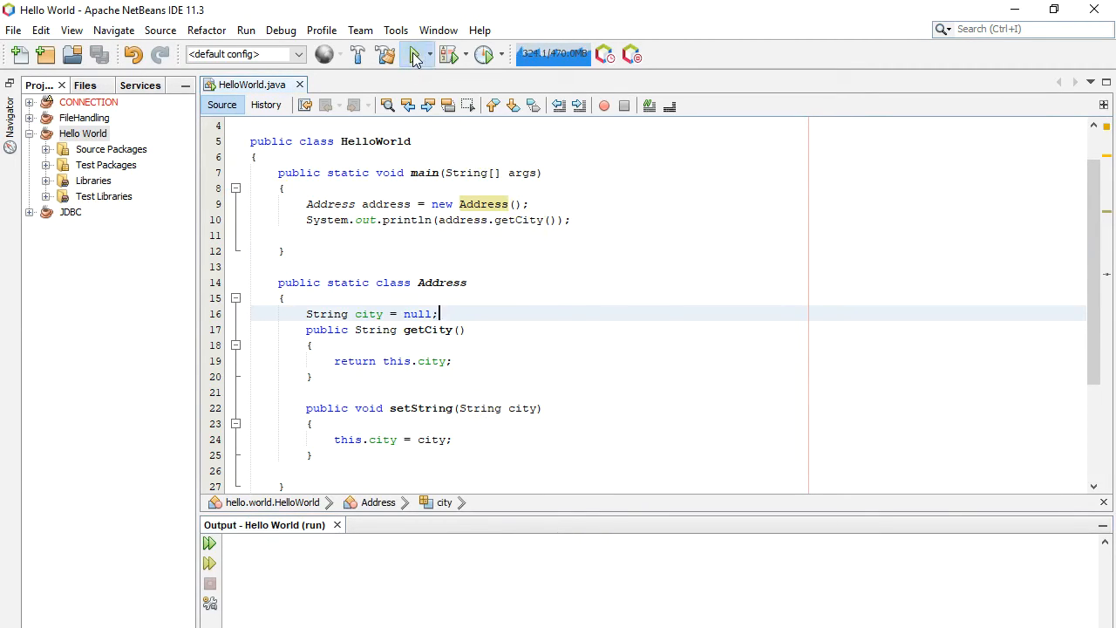
Rerun with address = new Address() and select the printed null in the output
left_click(416, 54)
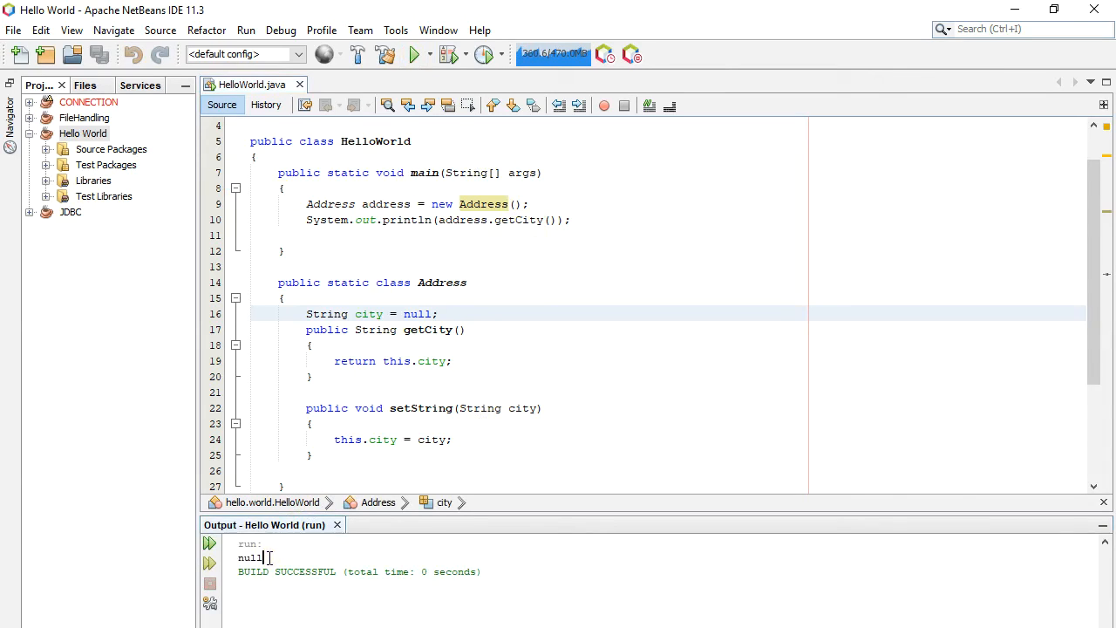
double_click(249, 558)
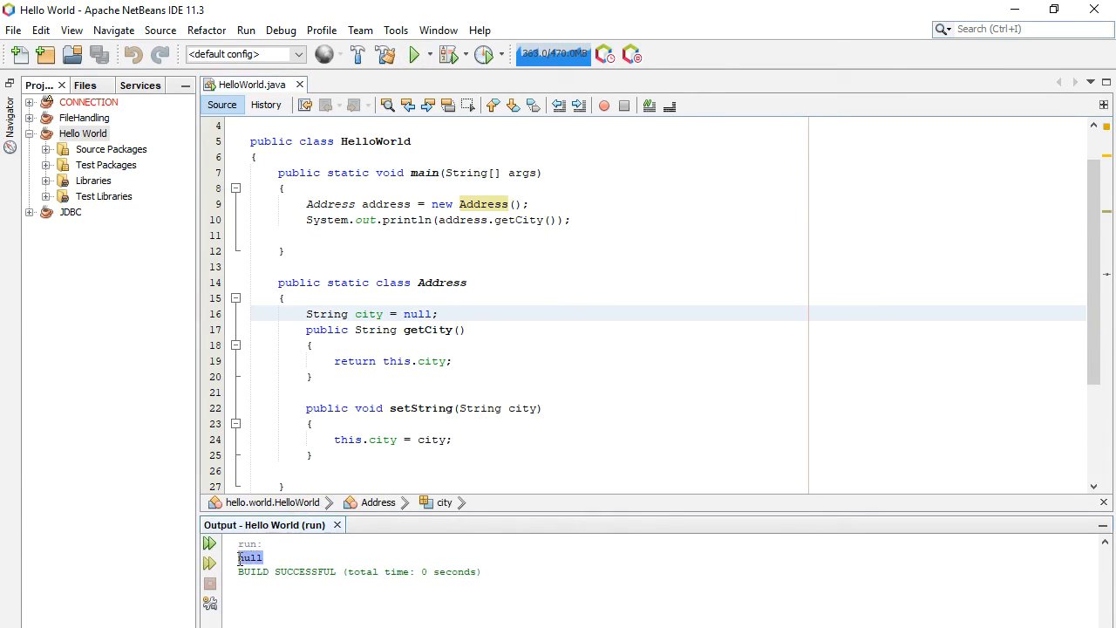
mouse_move(573, 291)
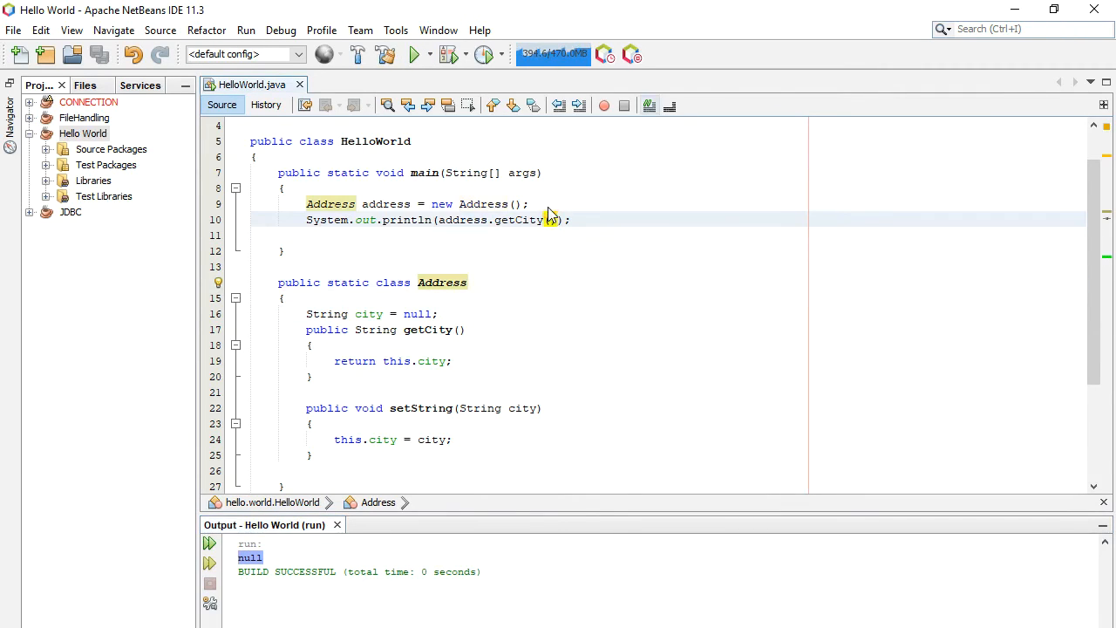
Append .toString() to getCity() and rerun, getting a NullPointerException at line 10
type(".t")
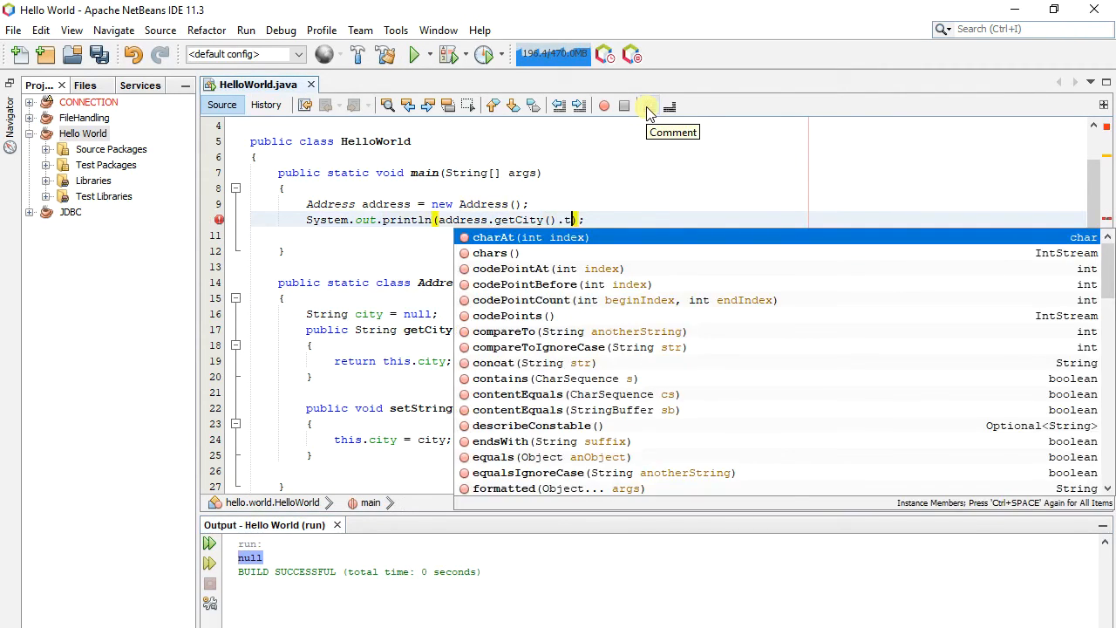
type("oString()")
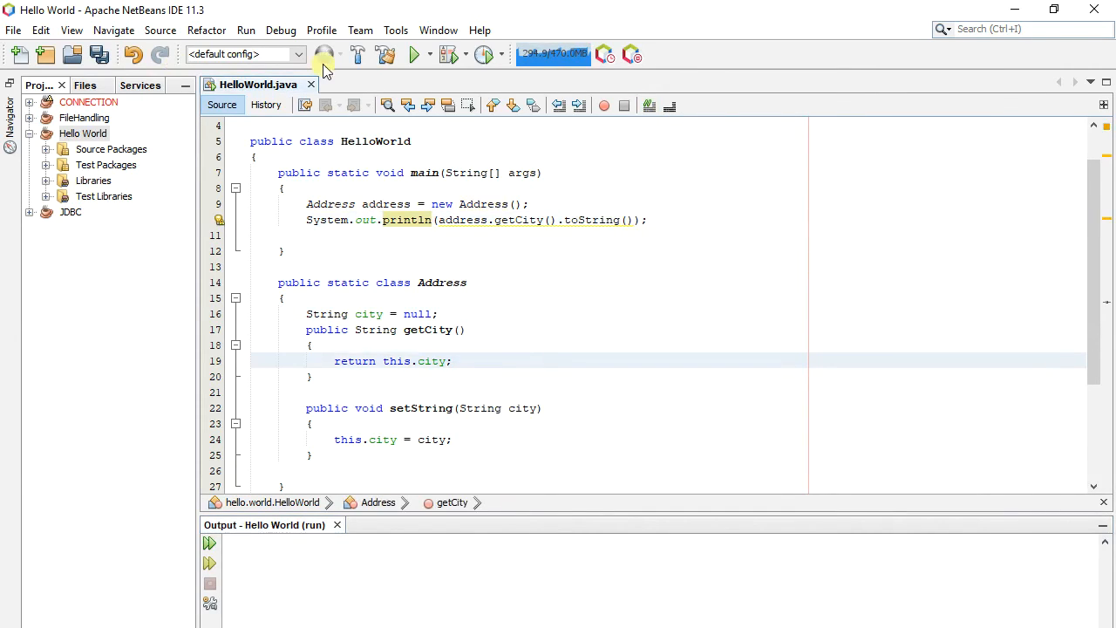
left_click(412, 54)
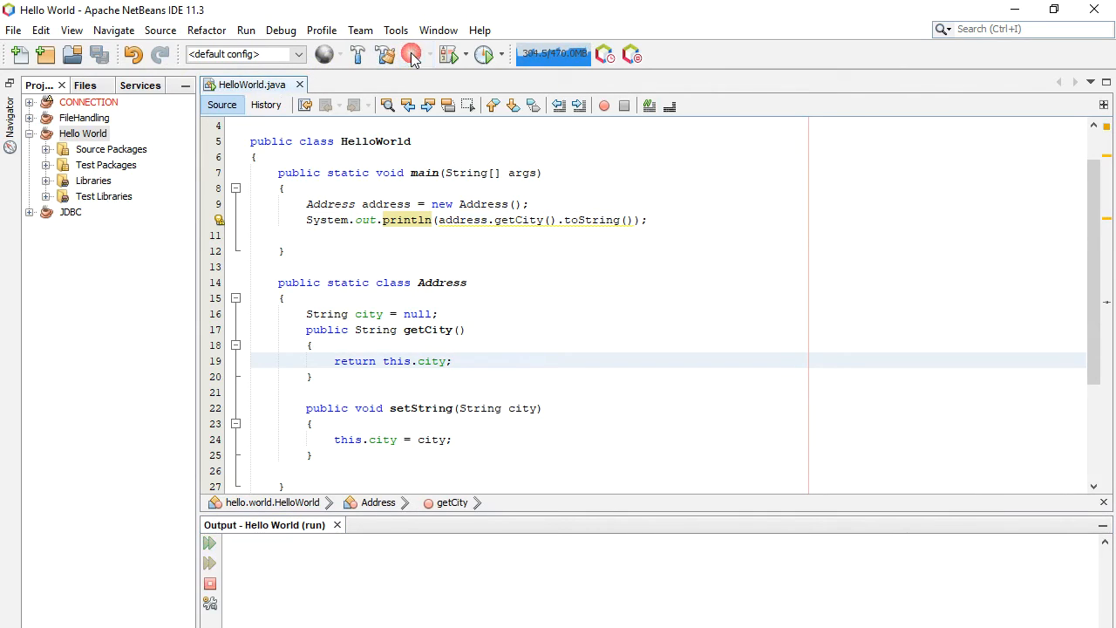
left_click(412, 54)
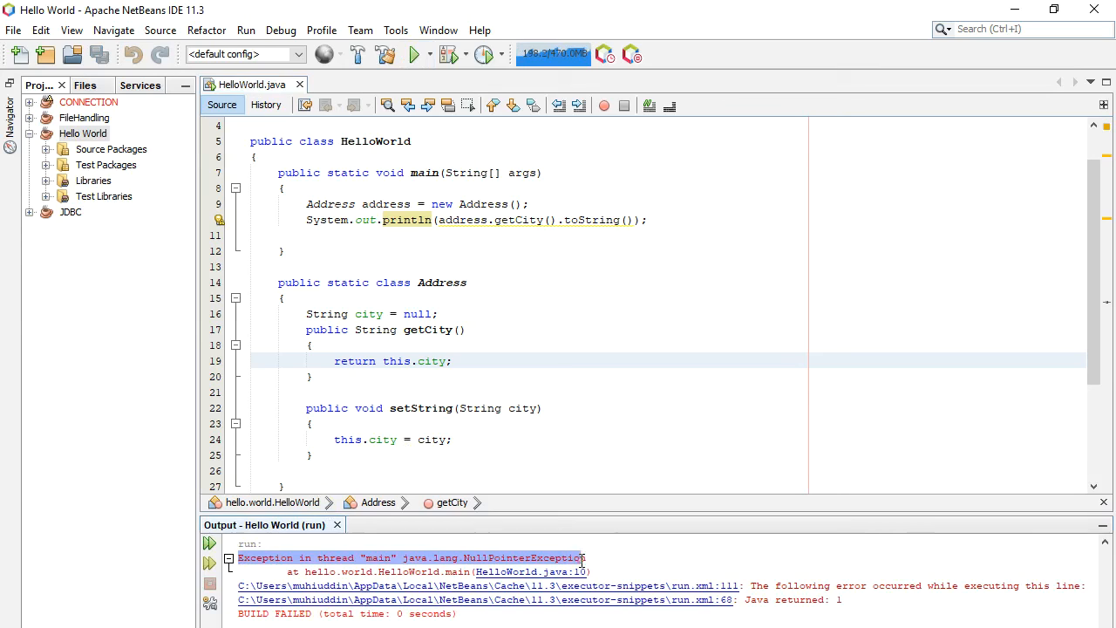
mouse_move(518, 253)
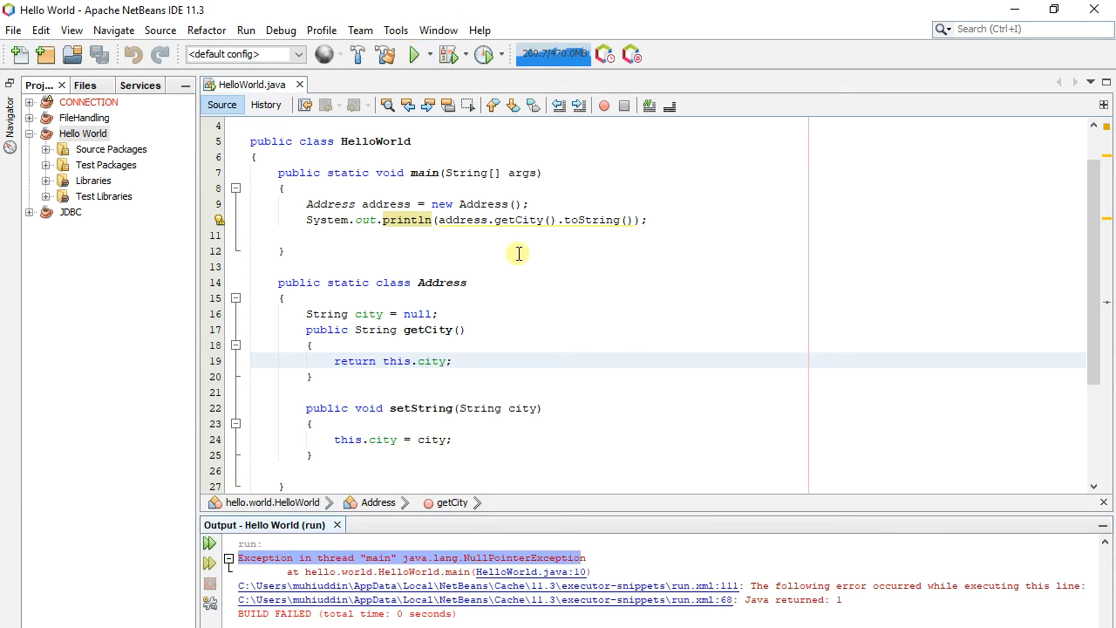
mouse_move(219, 219)
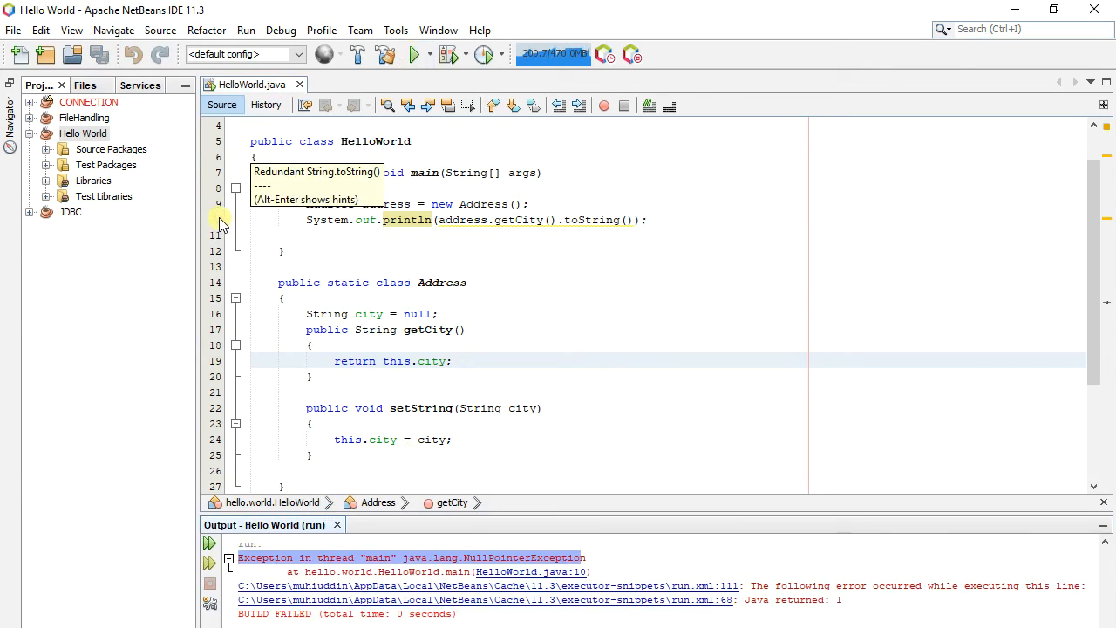
mouse_move(652, 255)
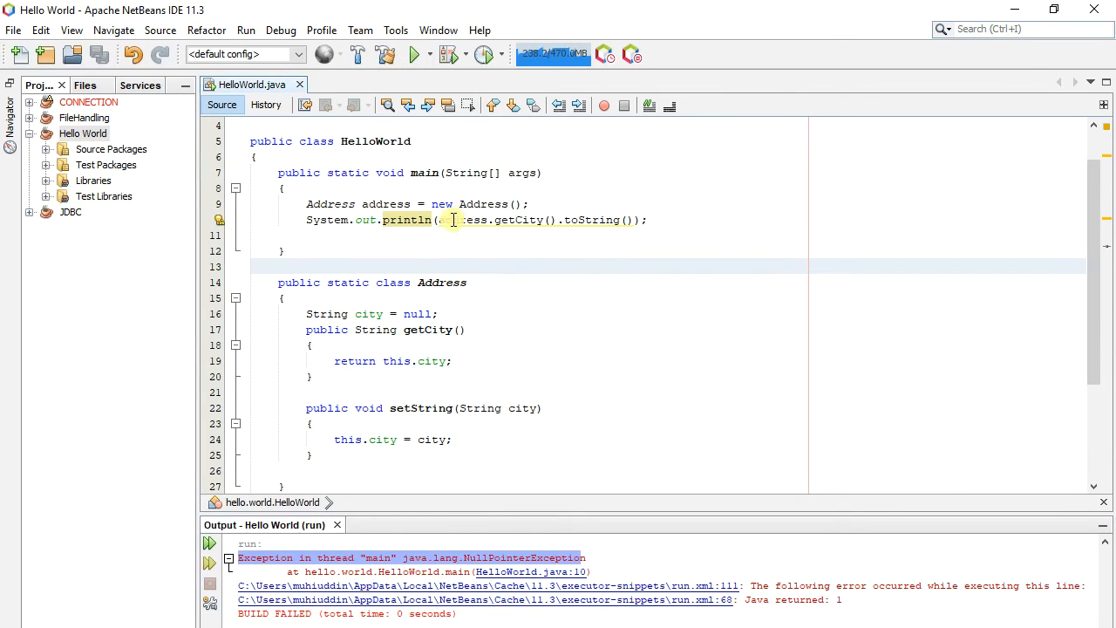
mouse_move(445, 219)
type("address.getCity(")
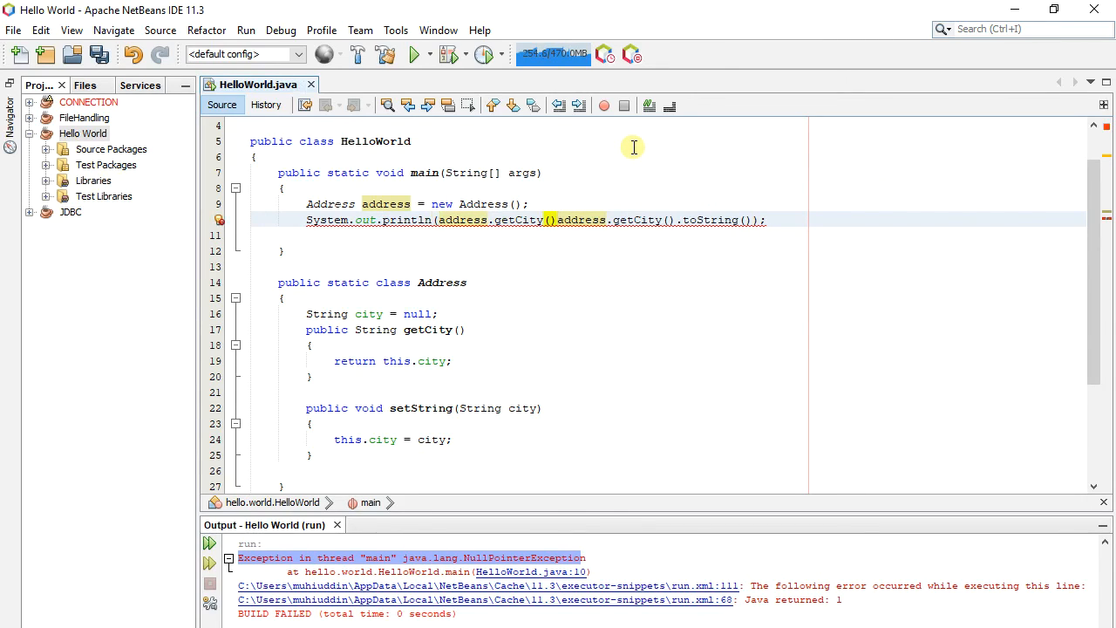
Insert == null ? "NO CIT OBJECT " : between the two address.getCity() calls
type("== null?")
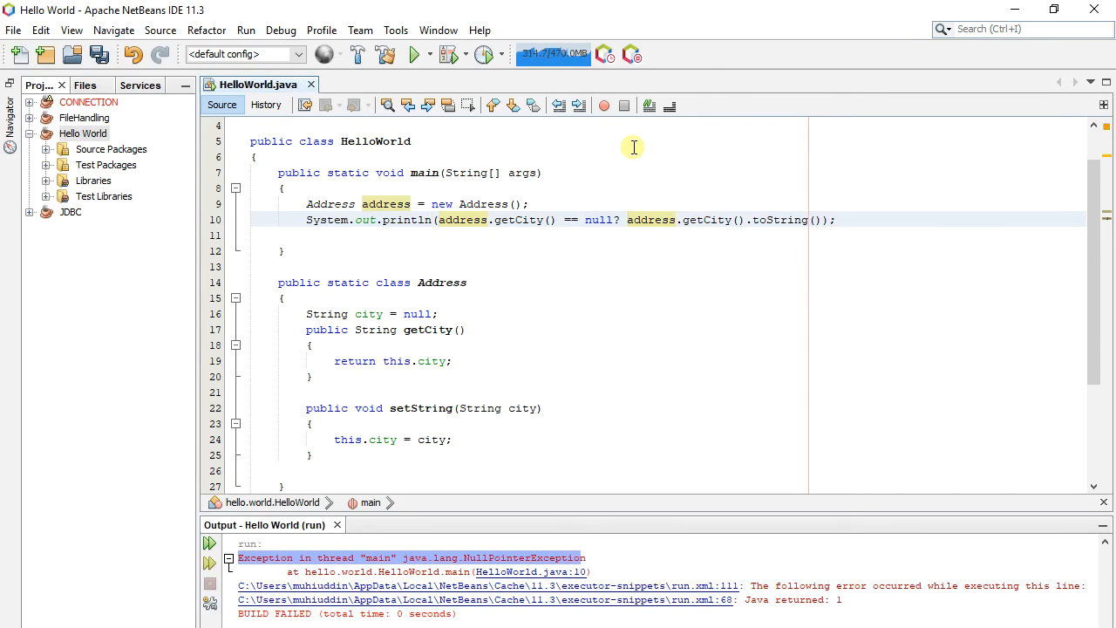
left_click(626, 220)
type(":")
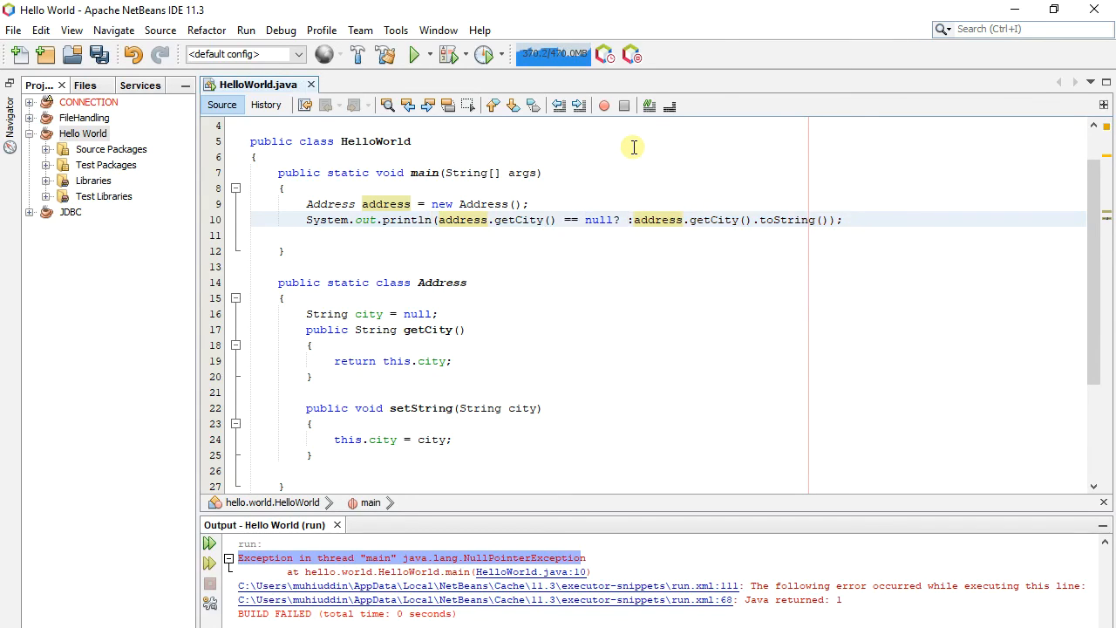
type("\"")
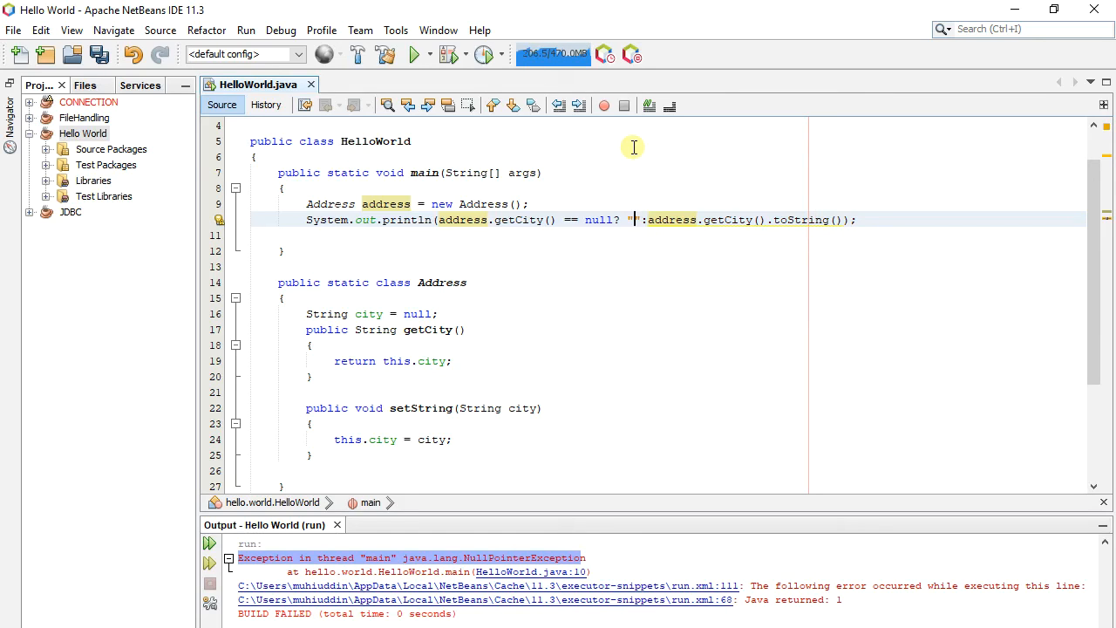
type("NO")
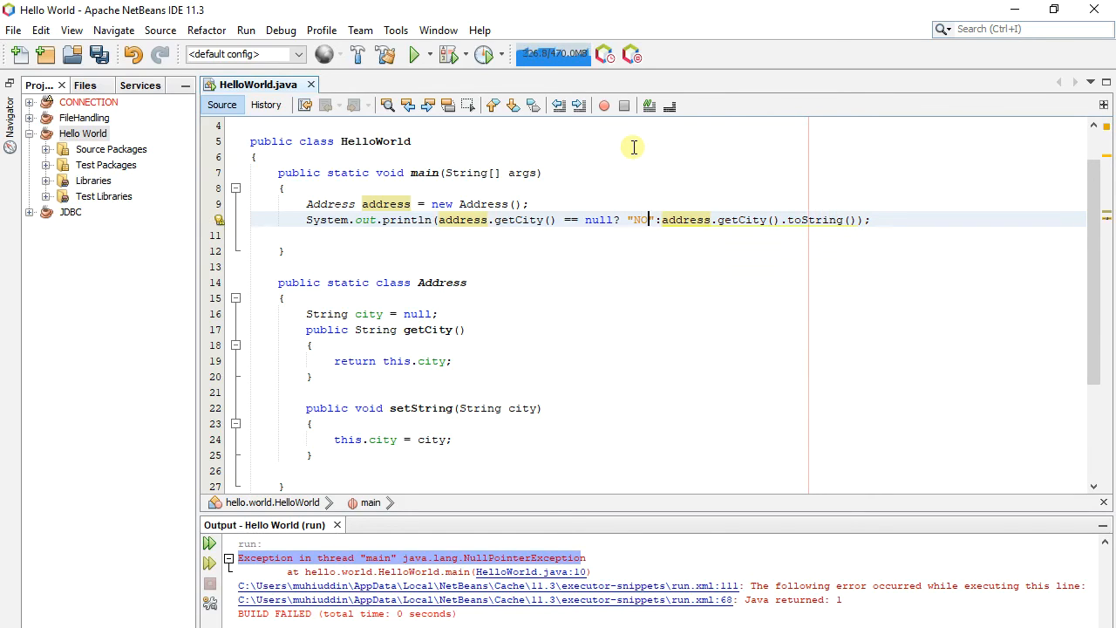
type("OBJECT")
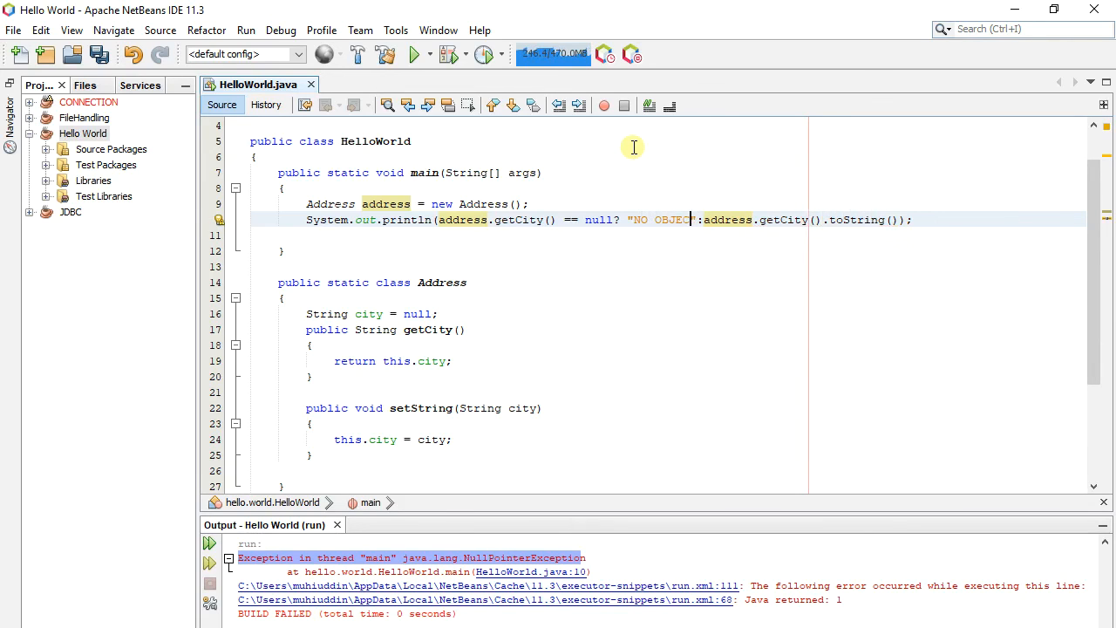
type("CIT OBJHE")
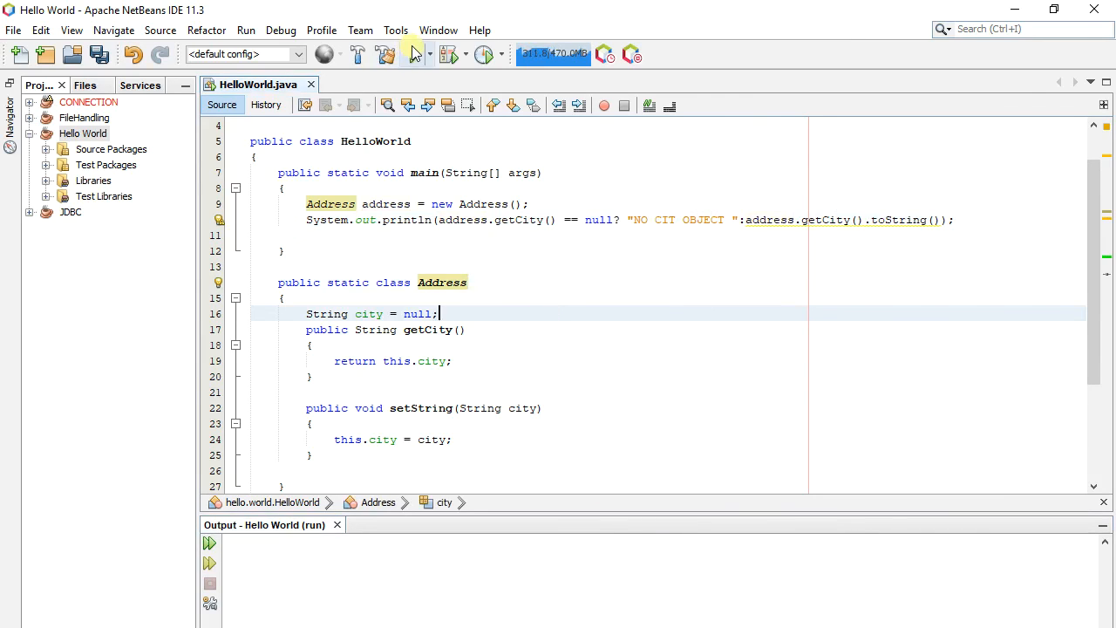
Rerun HelloWorld and confirm the output 'NO CIT OBJECT' with BUILD SUCCESSFUL
left_click(416, 54)
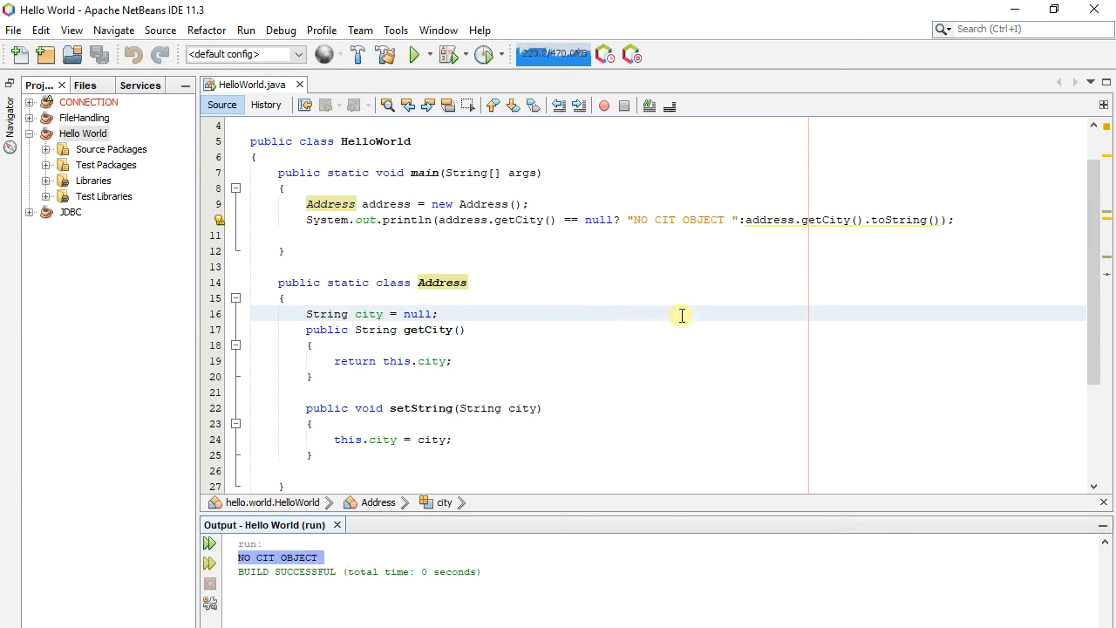
mouse_move(597, 301)
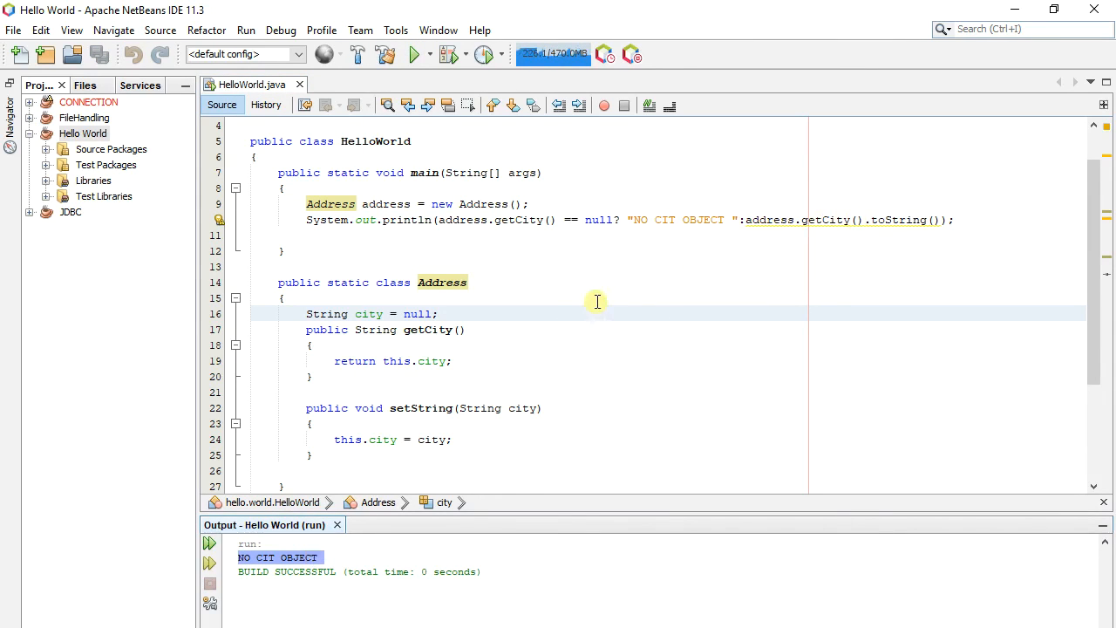